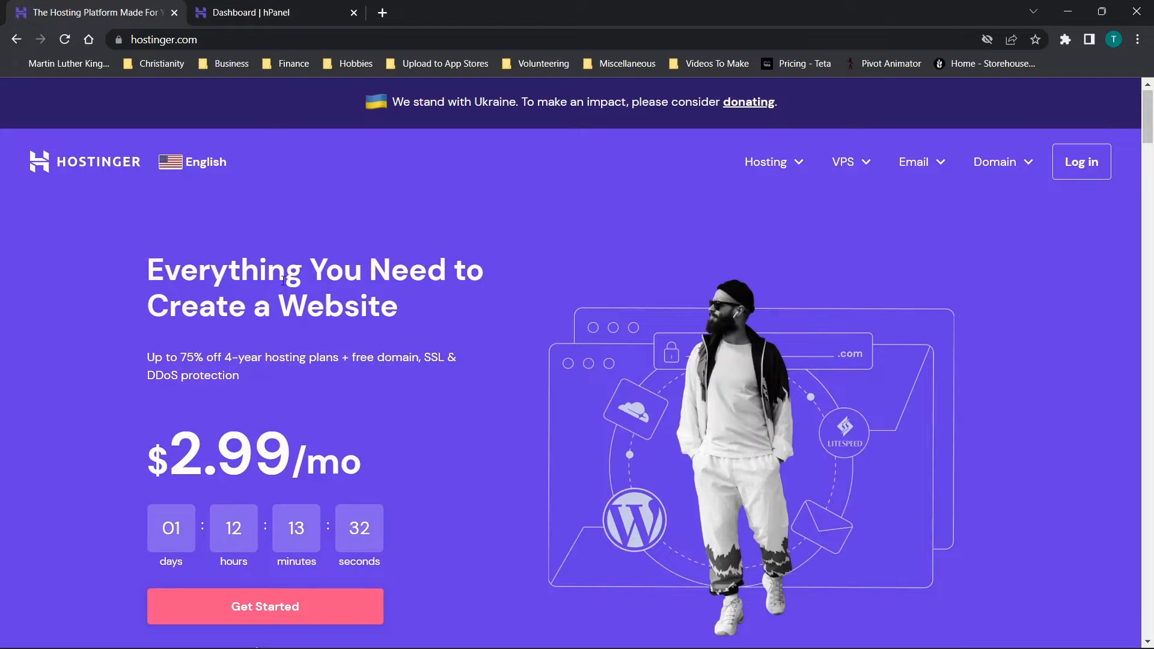
{"action": "mouse_move", "coordinate": [410, 253]}
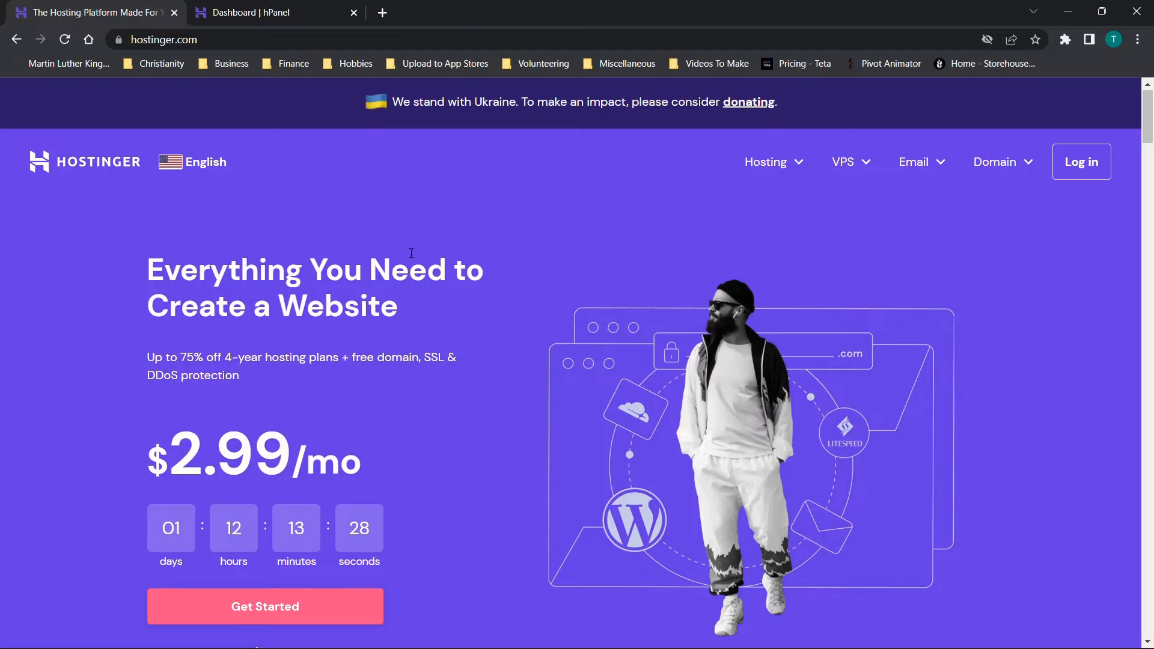
{"action": "mouse_move", "coordinate": [391, 180]}
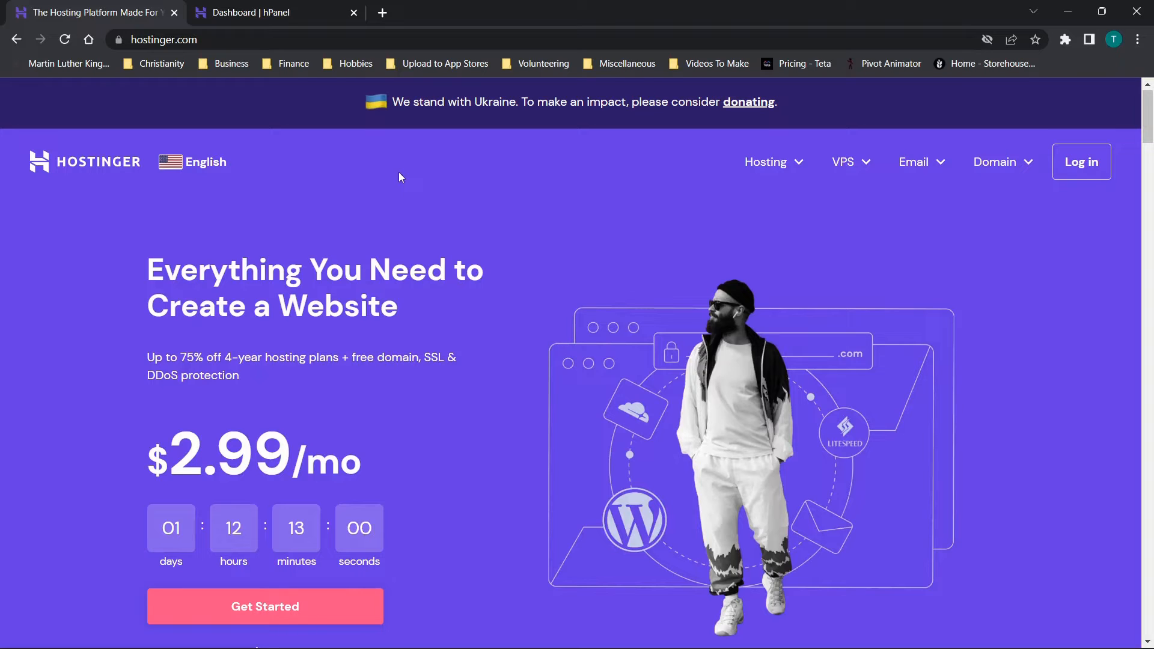
{"action": "mouse_move", "coordinate": [342, 239]}
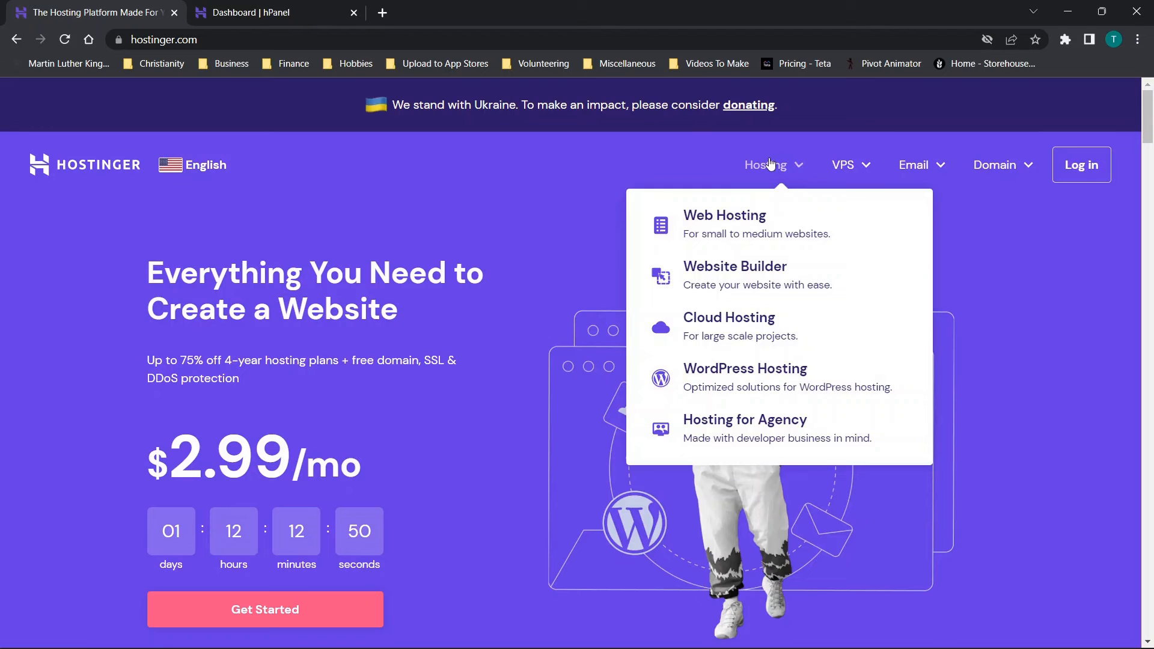
{"action": "mouse_move", "coordinate": [722, 215]}
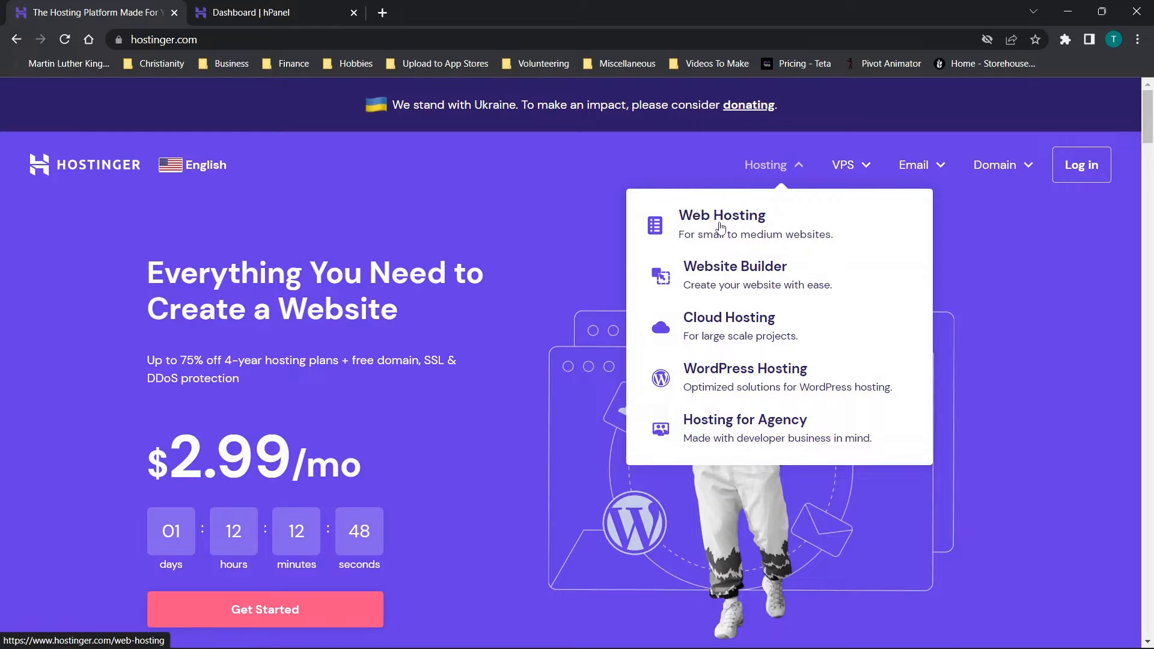
{"action": "mouse_move", "coordinate": [740, 300]}
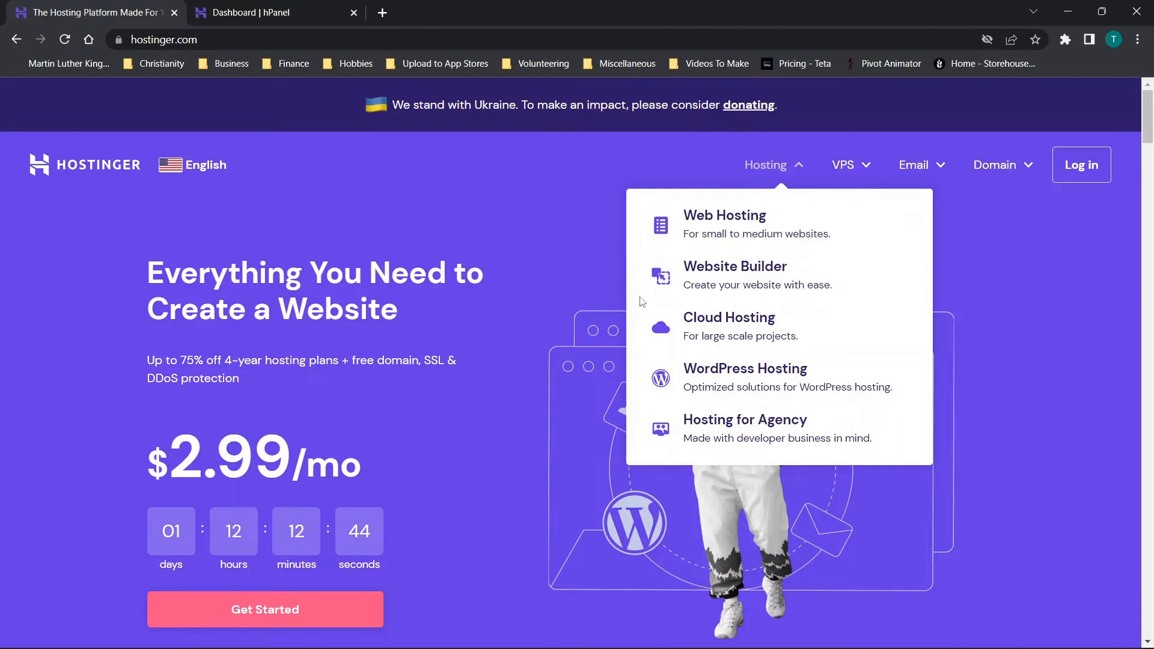
{"action": "mouse_move", "coordinate": [777, 201]}
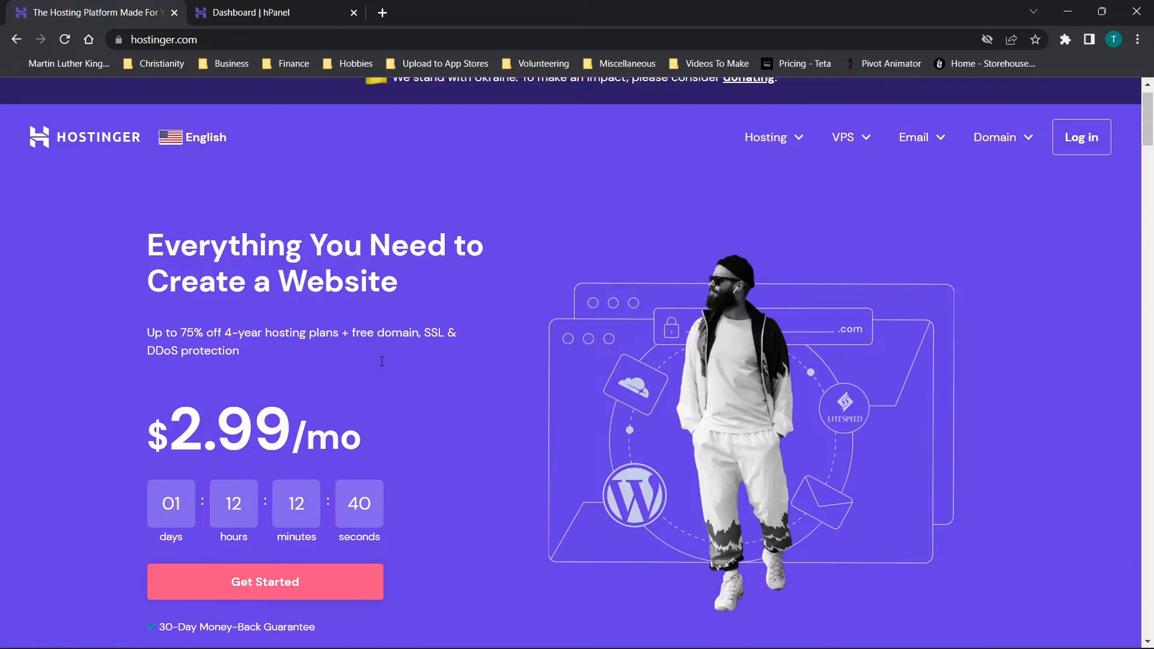
- Open calculatingdiabetes.com live, accept its disclaimer, then close the site tab
{"action": "left_click", "coordinate": [265, 13]}
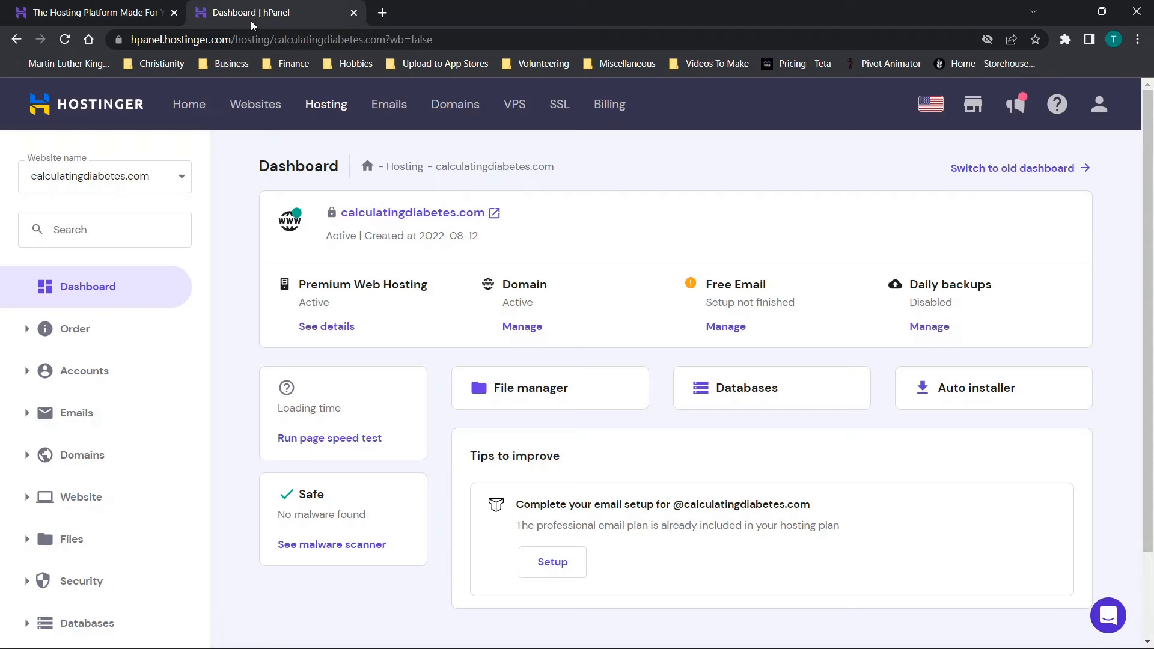
{"action": "mouse_move", "coordinate": [413, 213]}
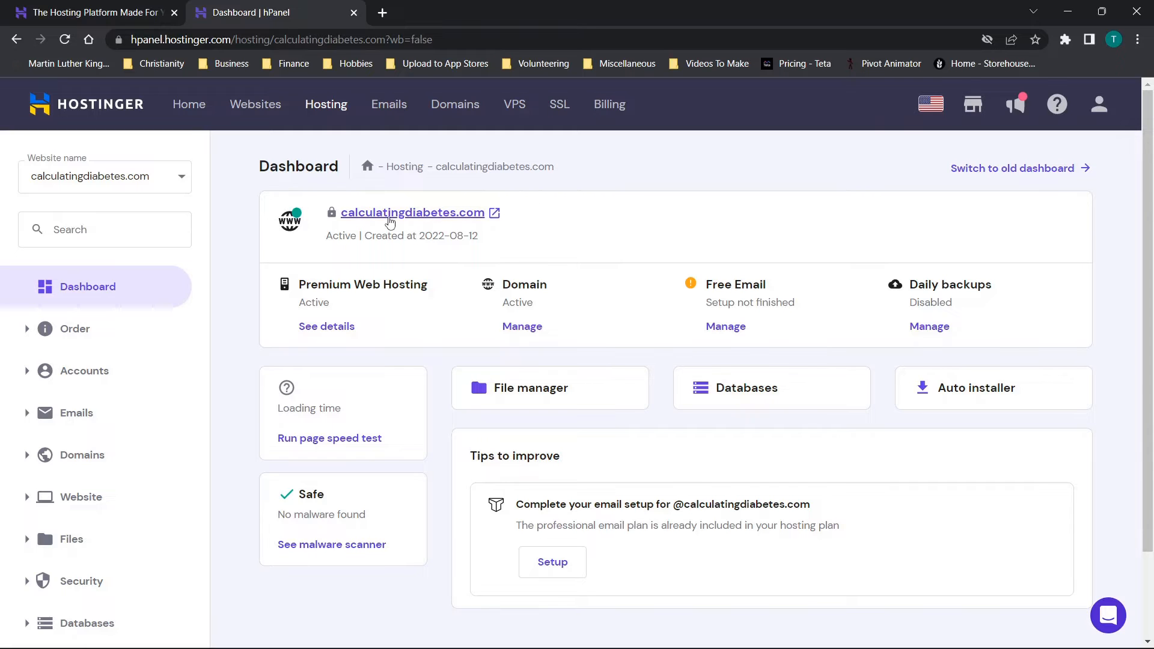
{"action": "mouse_move", "coordinate": [463, 216]}
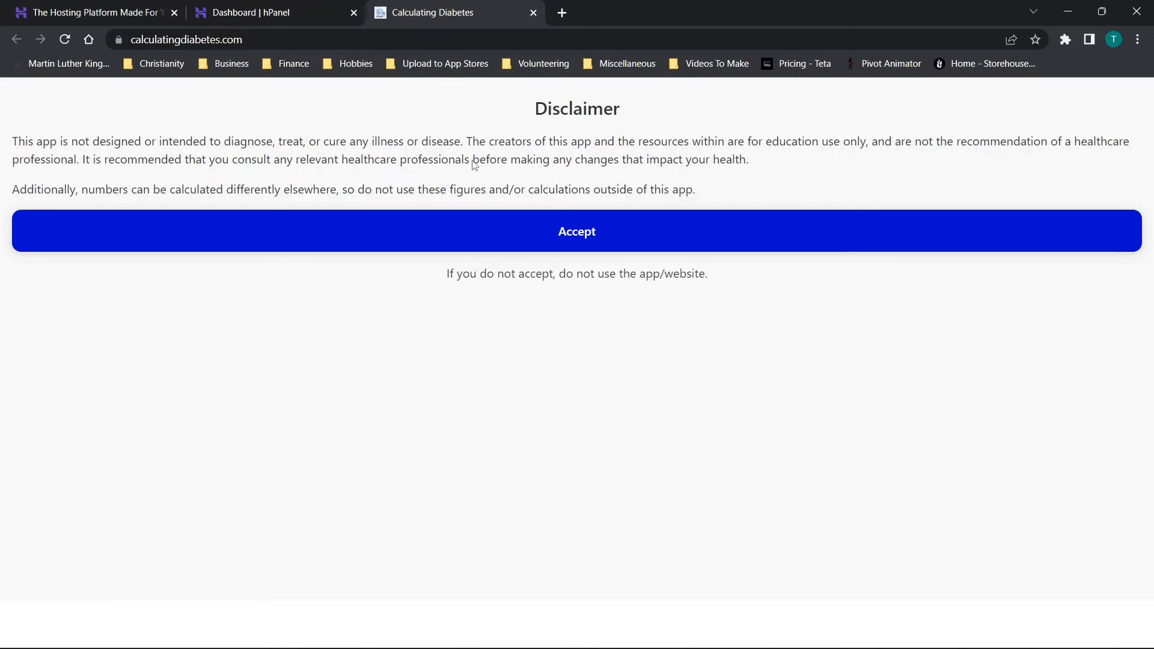
{"action": "mouse_move", "coordinate": [610, 235]}
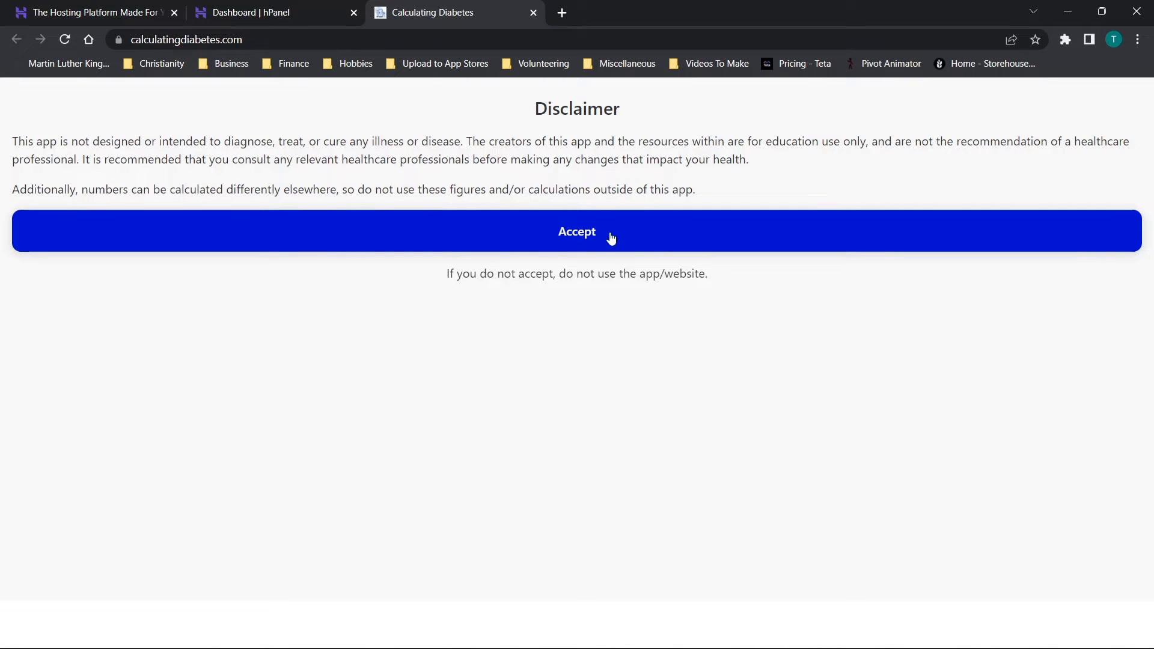
{"action": "left_click", "coordinate": [577, 231]}
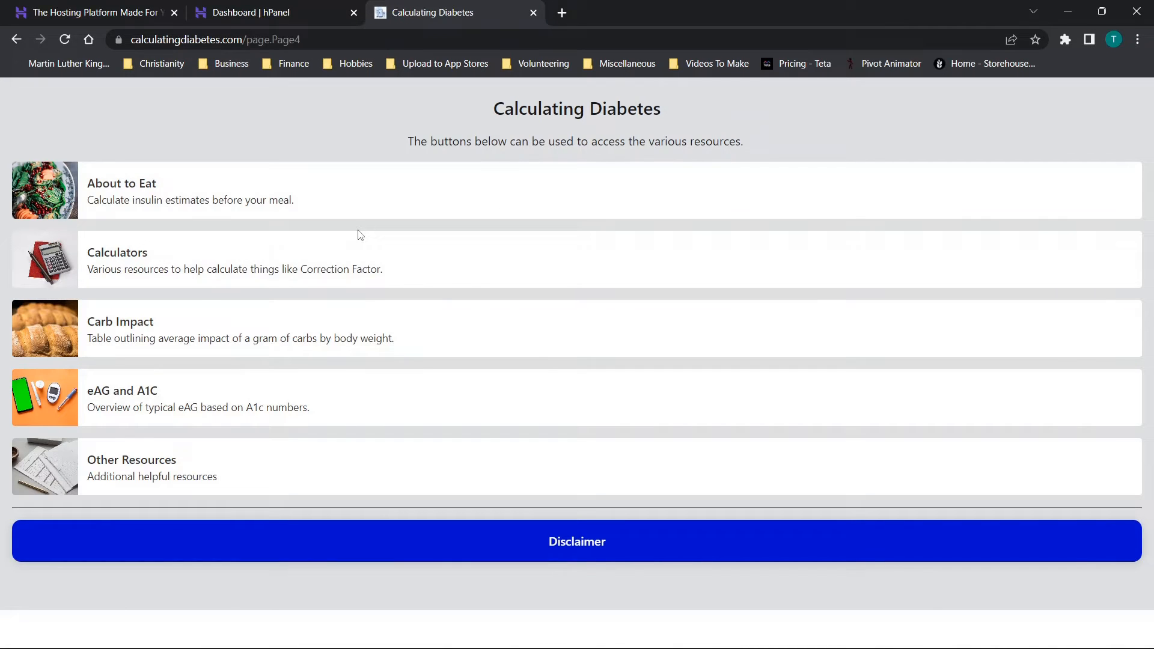
{"action": "left_click", "coordinate": [533, 13]}
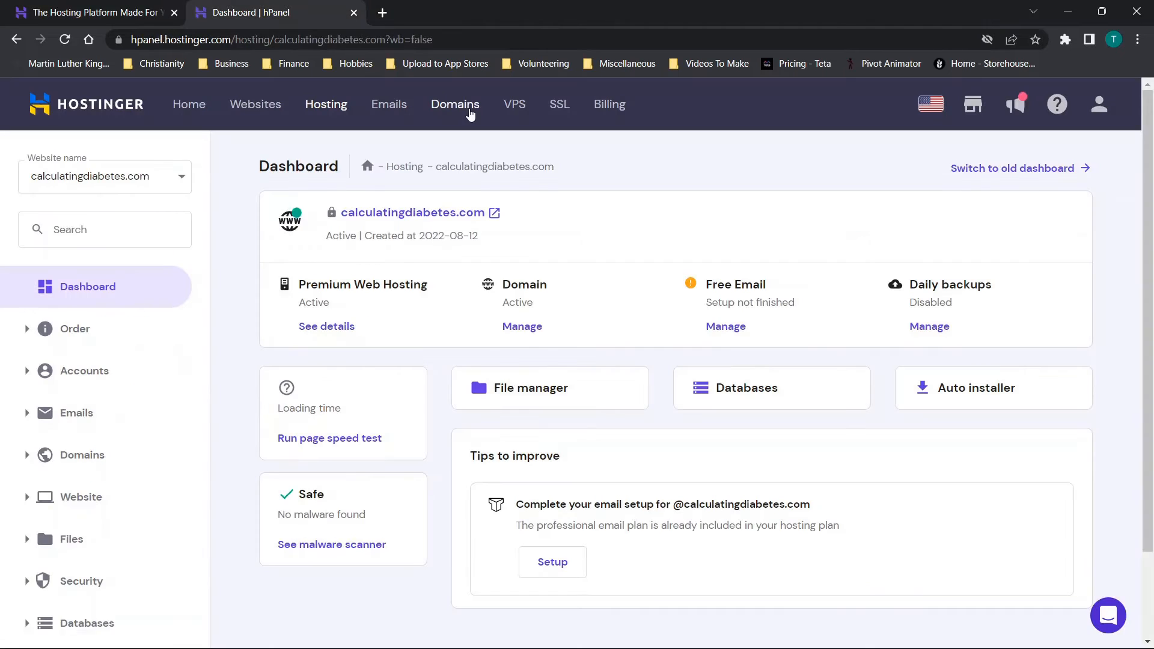
{"action": "scroll", "scroll_direction": "down", "scroll_amount": 3}
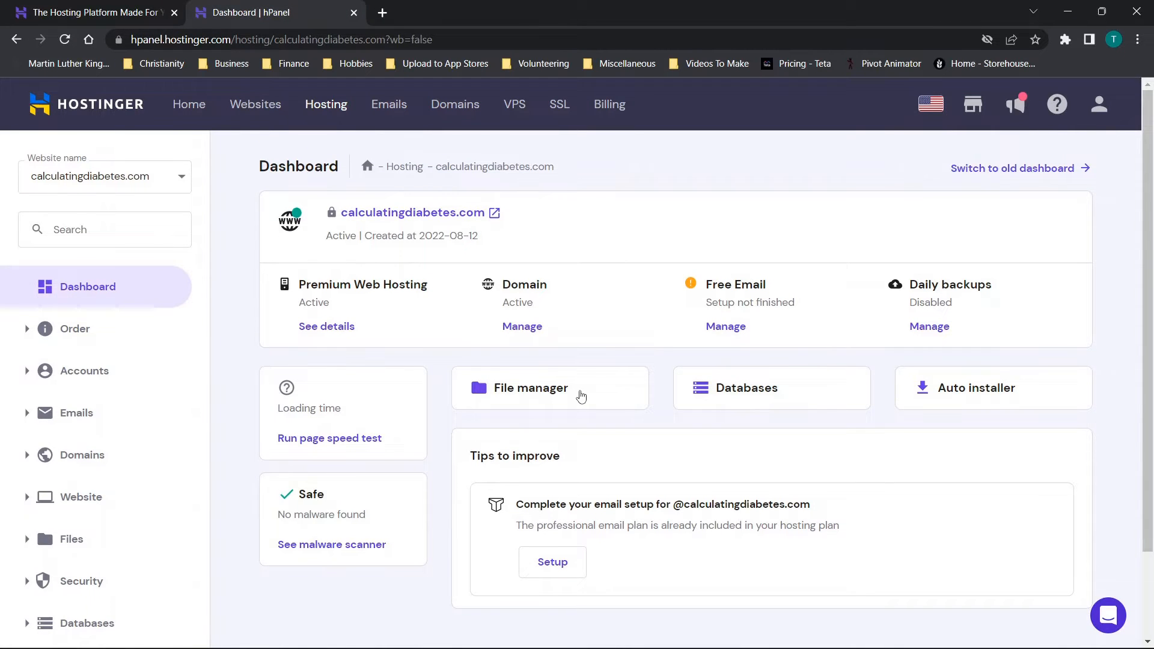
- Browse the unzipped app files inside public_html, then switch back to the hPanel dashboard tab
{"action": "left_click", "coordinate": [550, 388]}
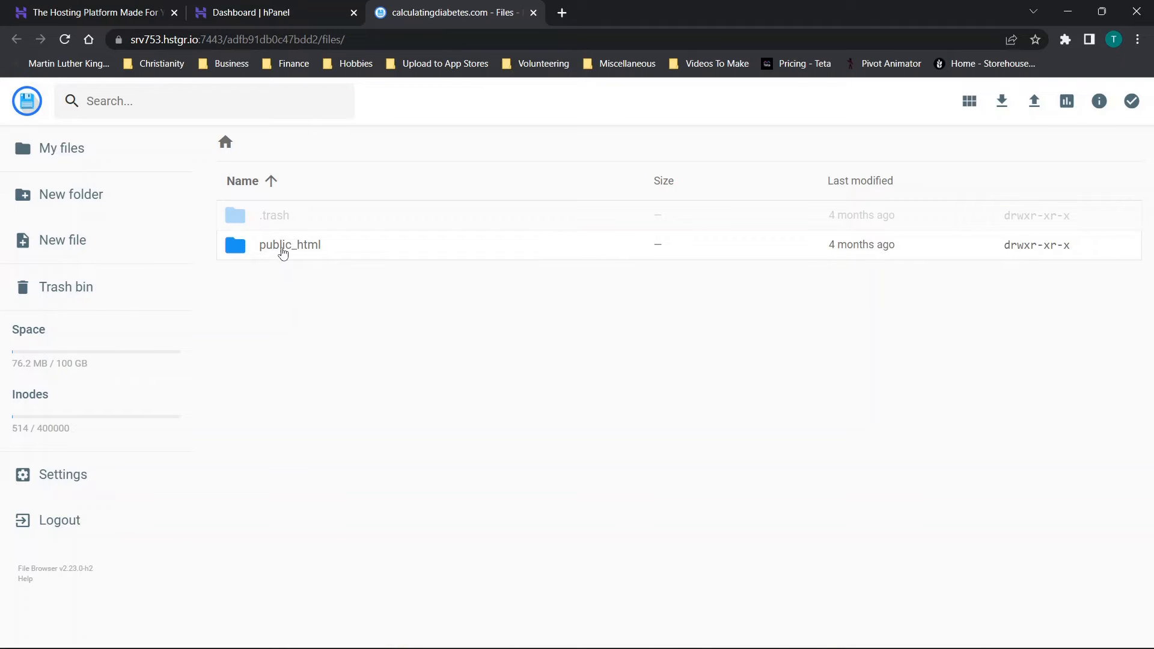
{"action": "double_click", "coordinate": [289, 245]}
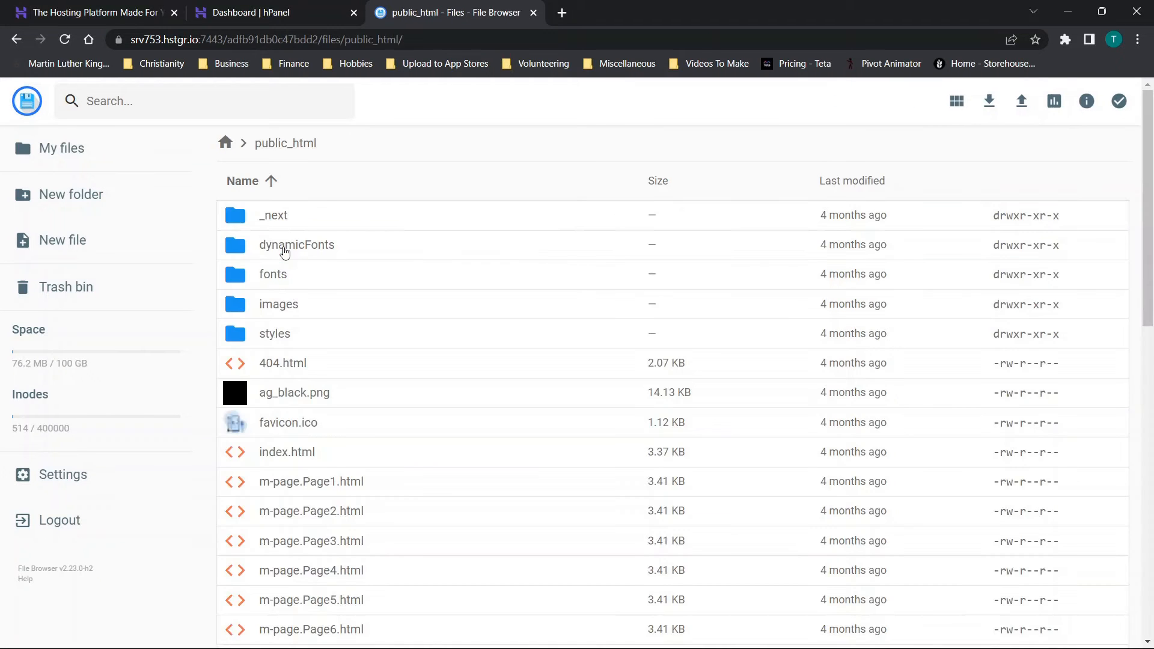
{"action": "scroll", "scroll_direction": "down", "scroll_amount": 3}
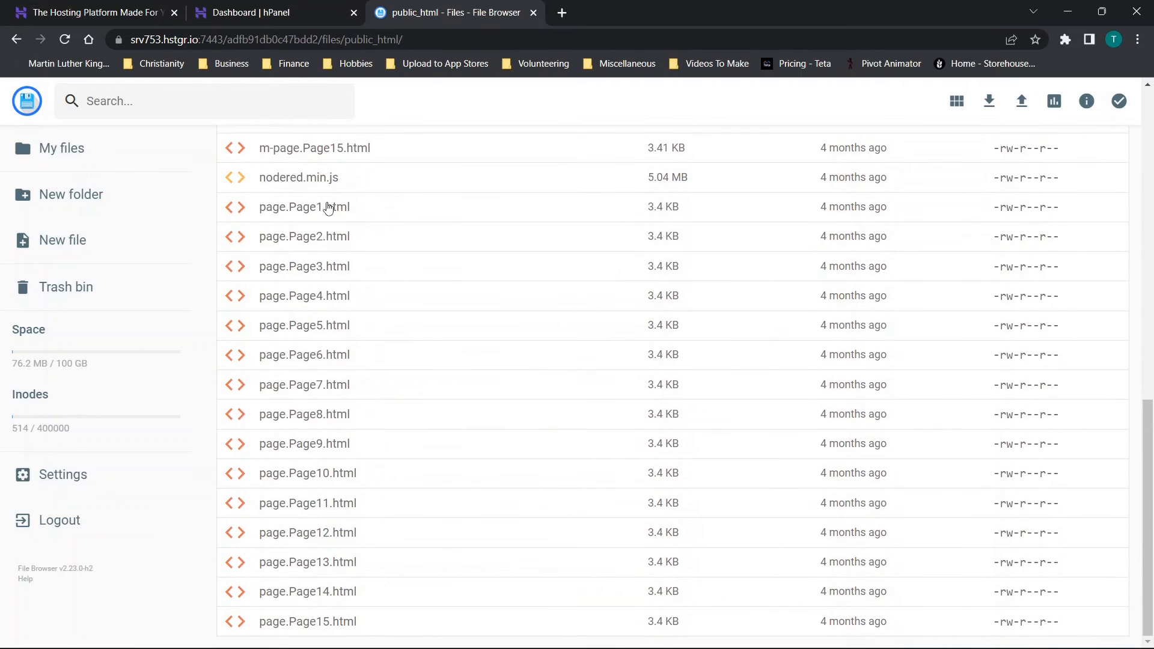
{"action": "scroll", "scroll_direction": "up", "scroll_amount": 3}
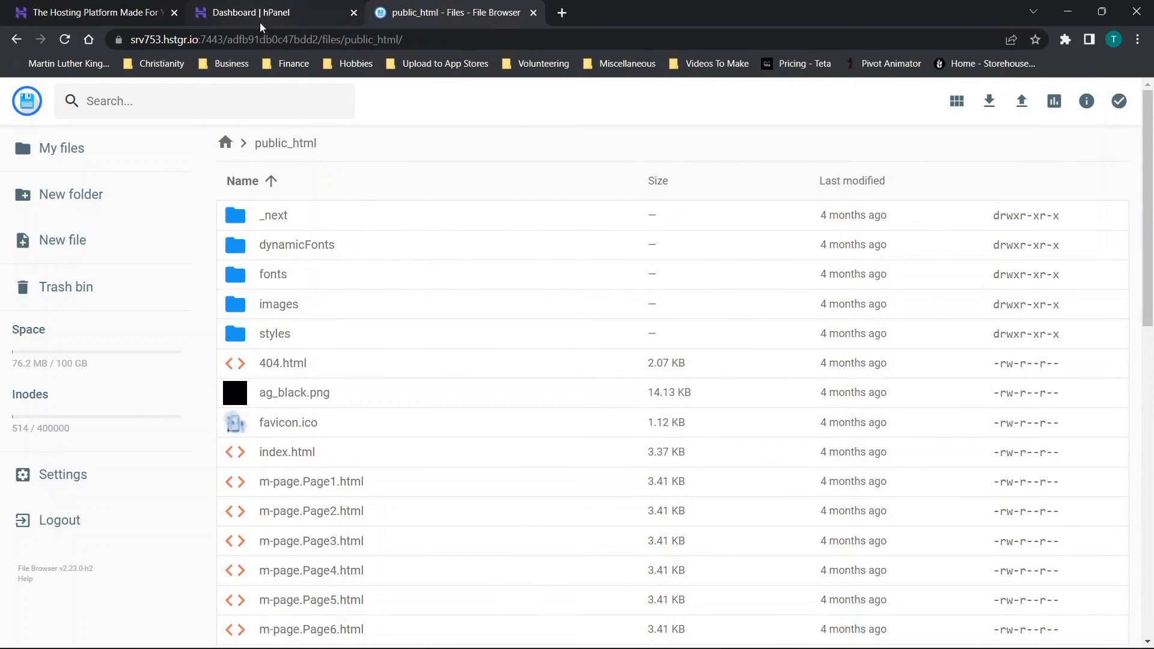
{"action": "left_click", "coordinate": [250, 13]}
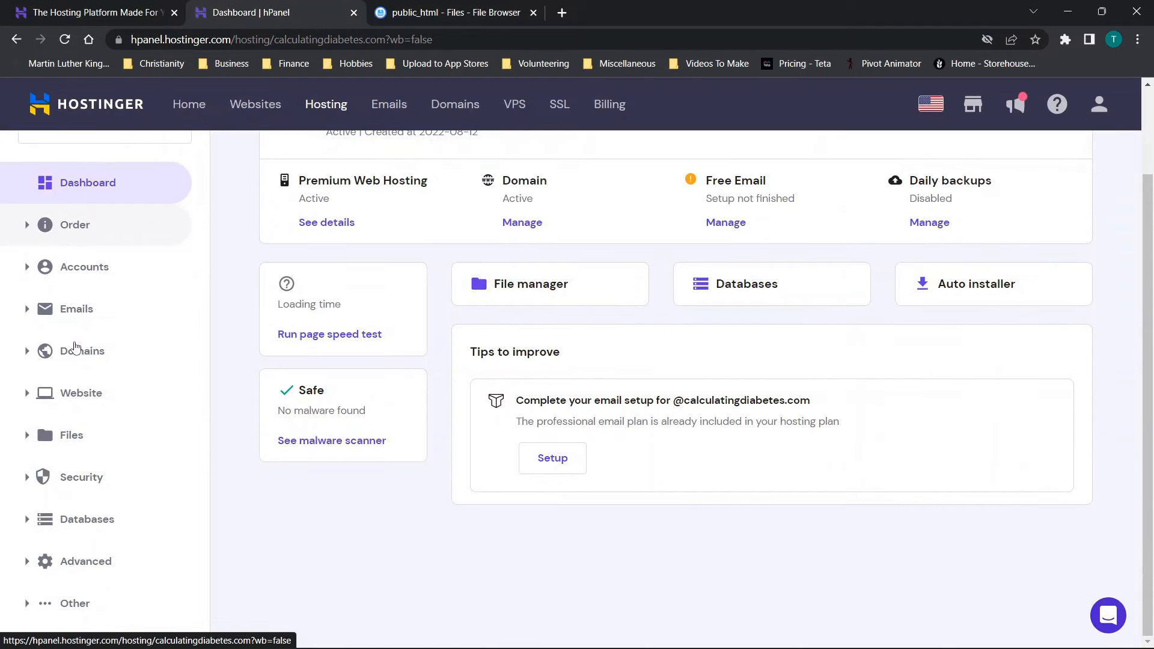
- View the File Manager options, then open Website > Import Website for archive uploads
{"action": "left_click", "coordinate": [71, 435]}
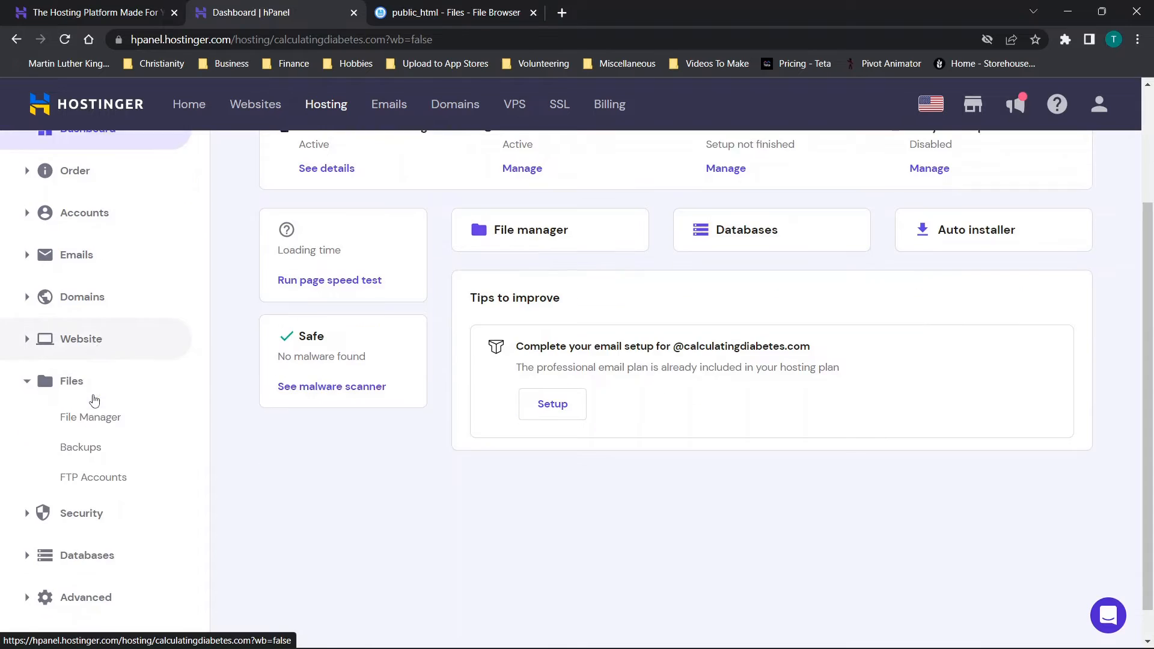
{"action": "left_click", "coordinate": [90, 417]}
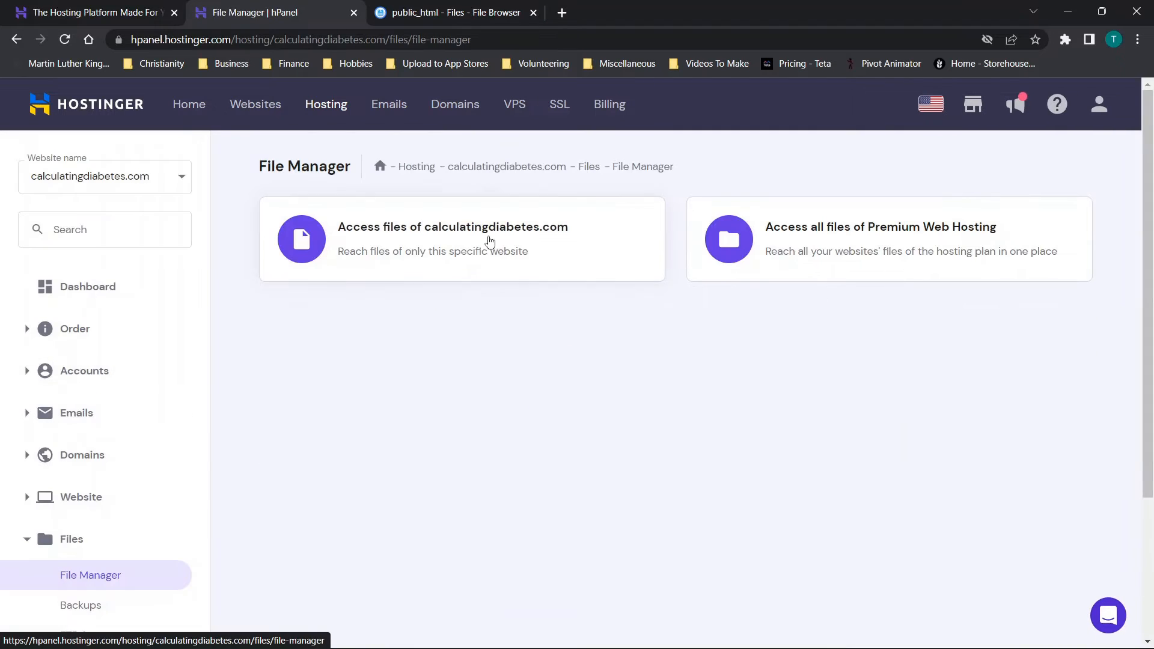
{"action": "mouse_move", "coordinate": [783, 244]}
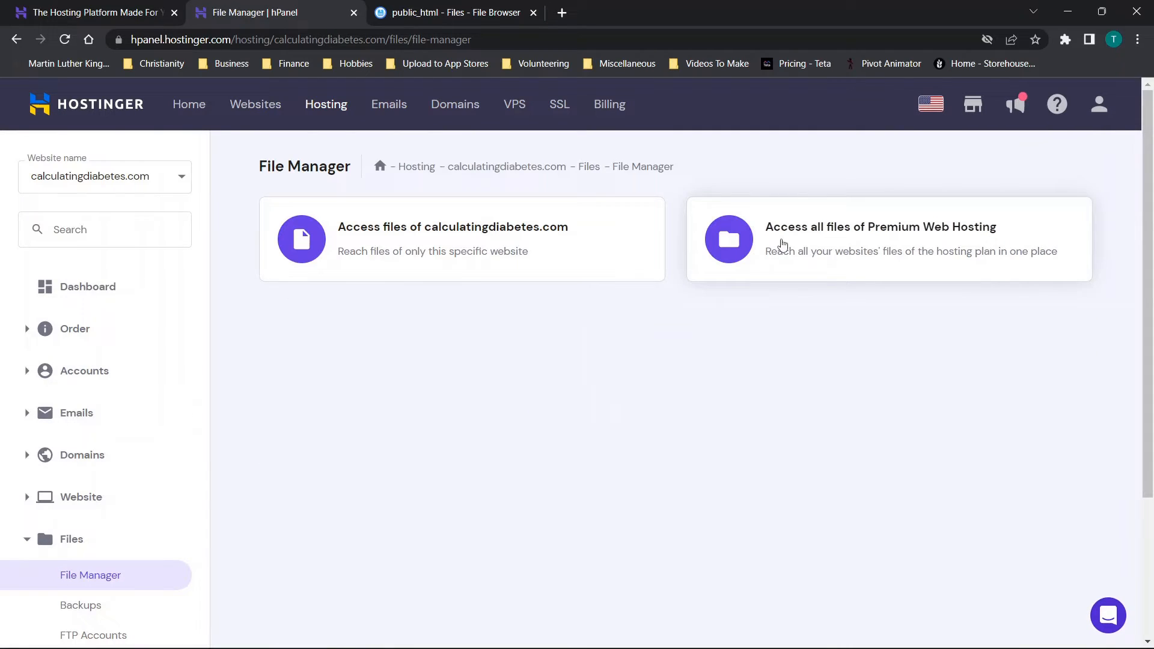
{"action": "mouse_move", "coordinate": [164, 398]}
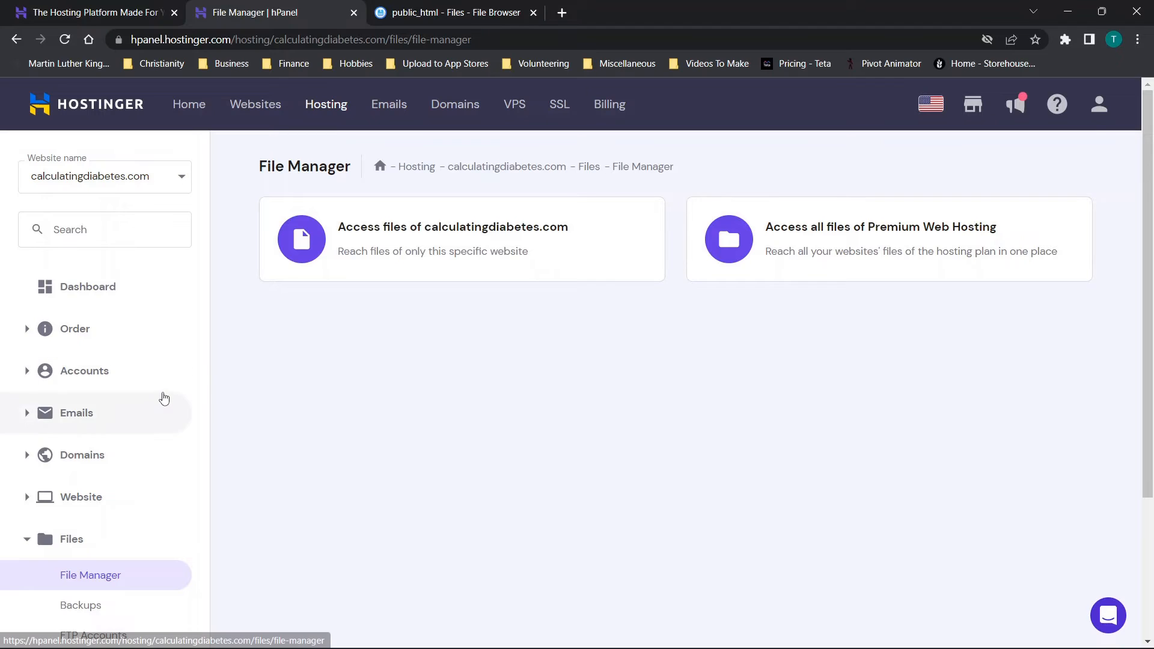
{"action": "scroll", "scroll_direction": "down", "scroll_amount": 3}
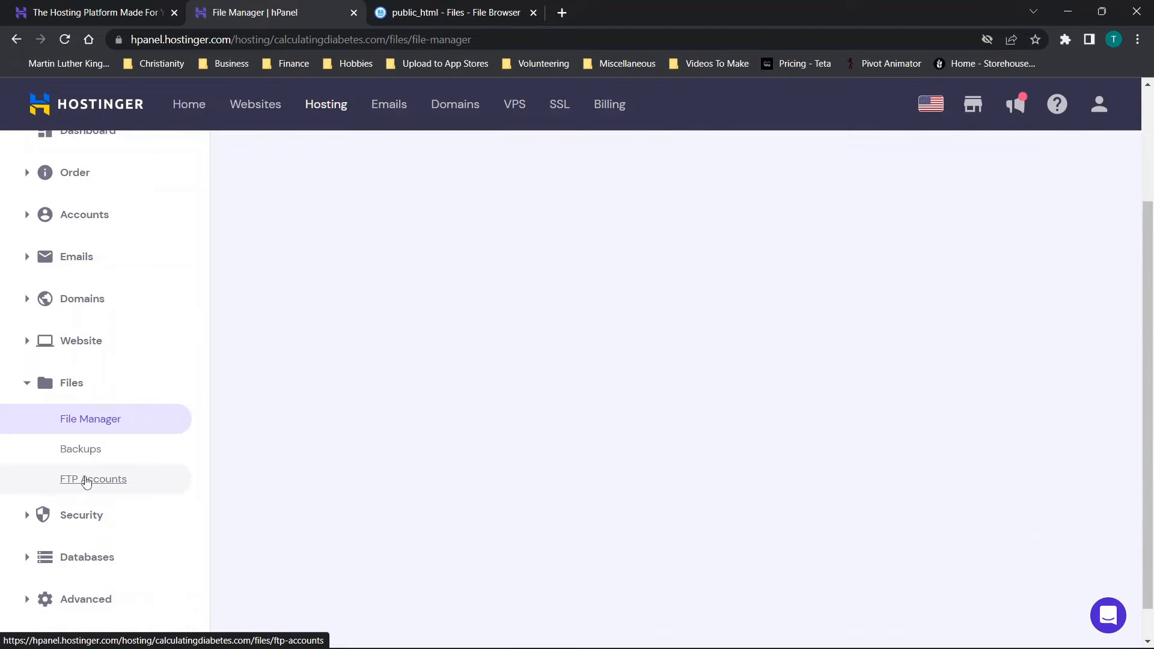
{"action": "scroll", "scroll_direction": "up", "scroll_amount": 3}
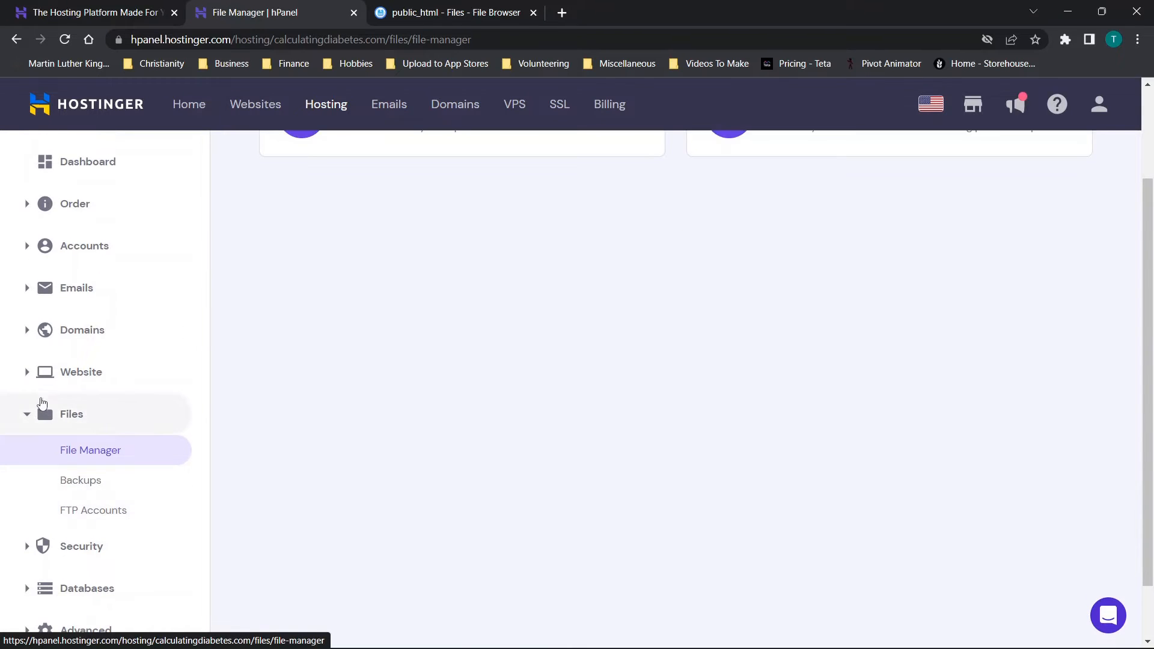
{"action": "left_click", "coordinate": [81, 372]}
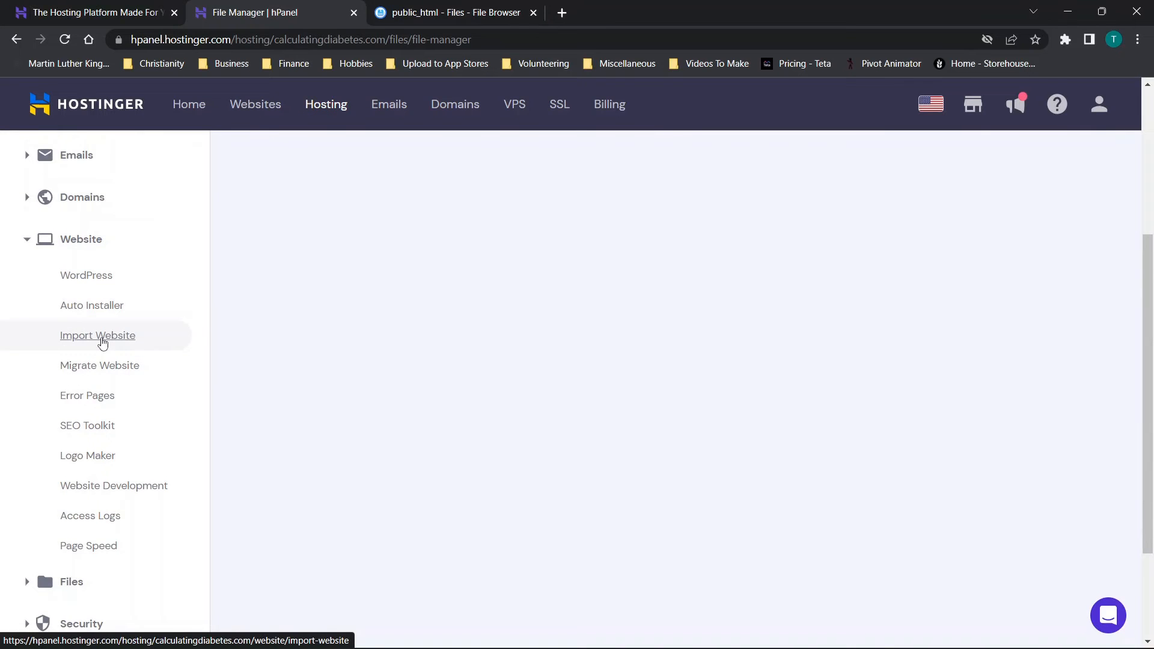
{"action": "left_click", "coordinate": [98, 335]}
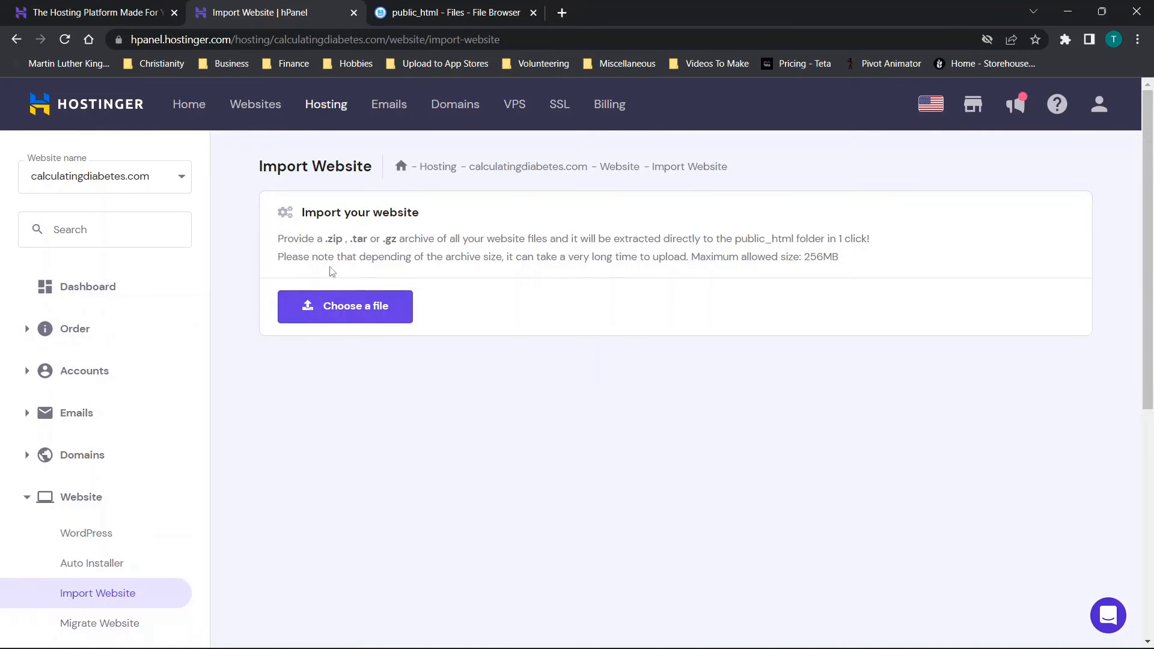
{"action": "double_click", "coordinate": [334, 238]}
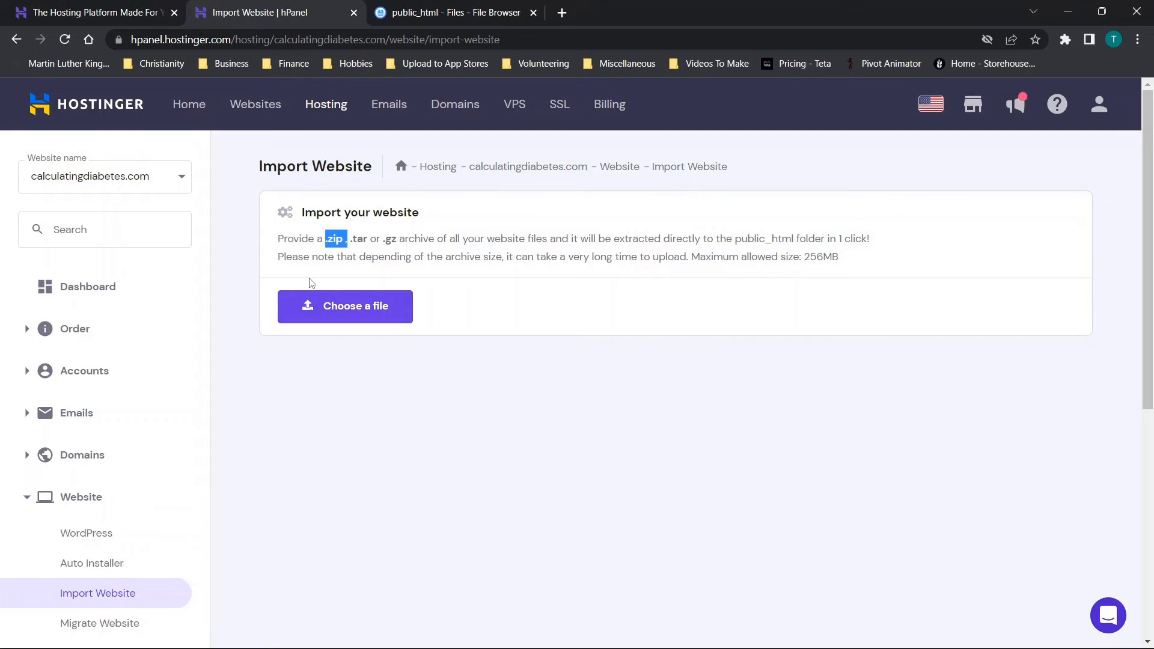
{"action": "mouse_move", "coordinate": [330, 256]}
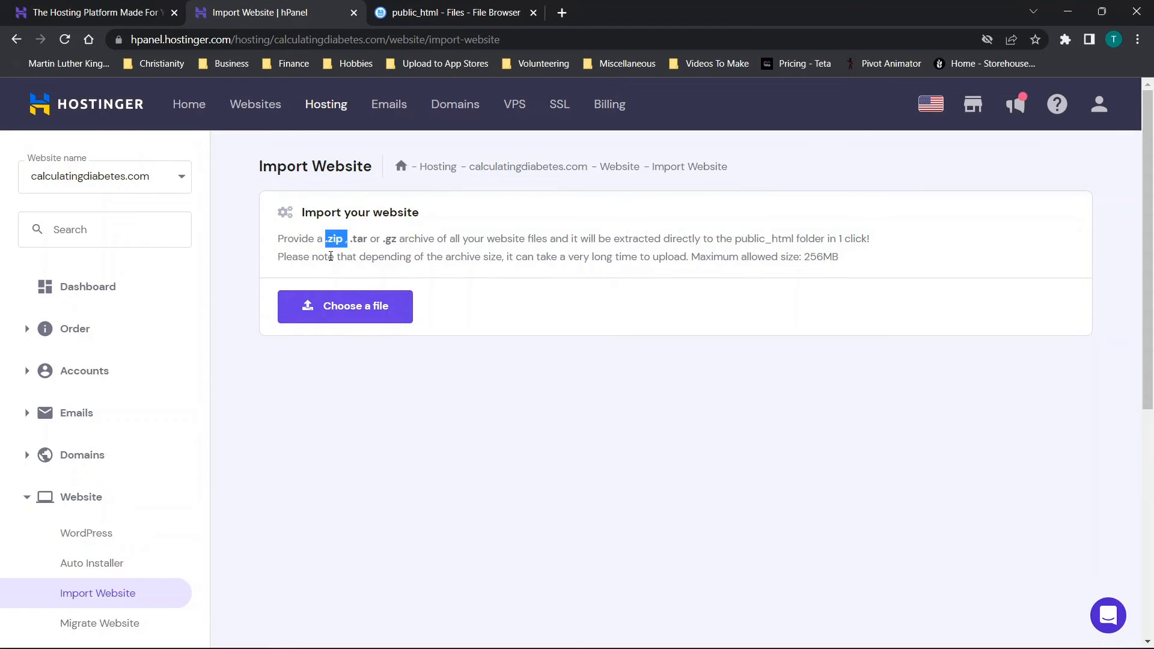
{"action": "mouse_move", "coordinate": [278, 275]}
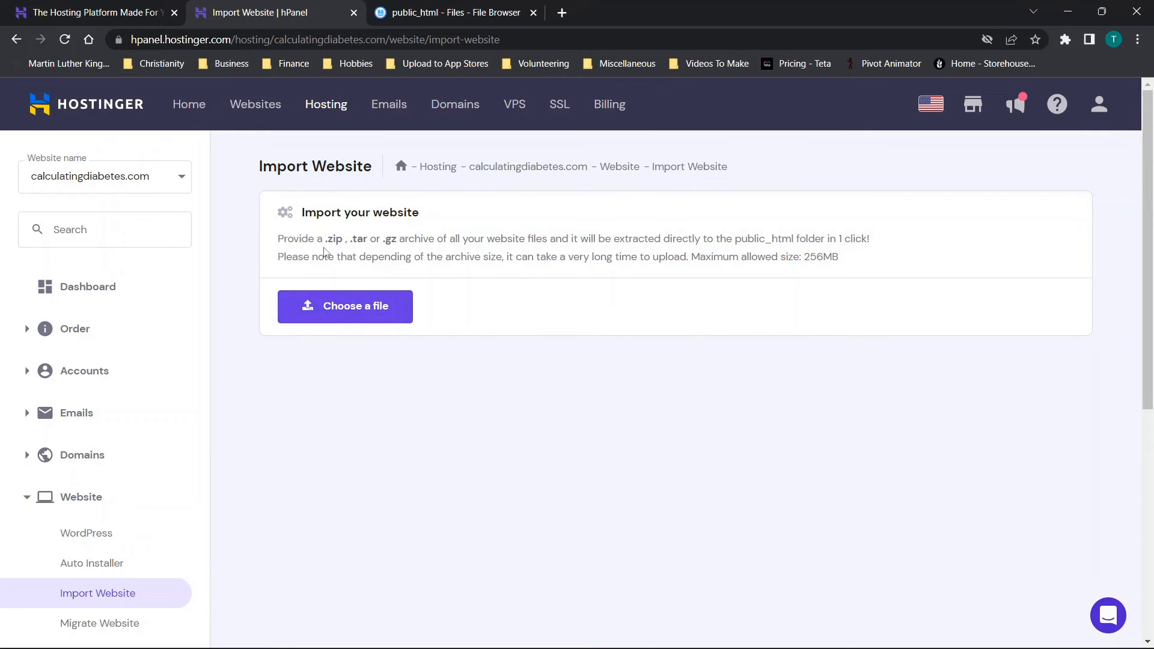
{"action": "scroll", "scroll_direction": "down", "scroll_amount": 3}
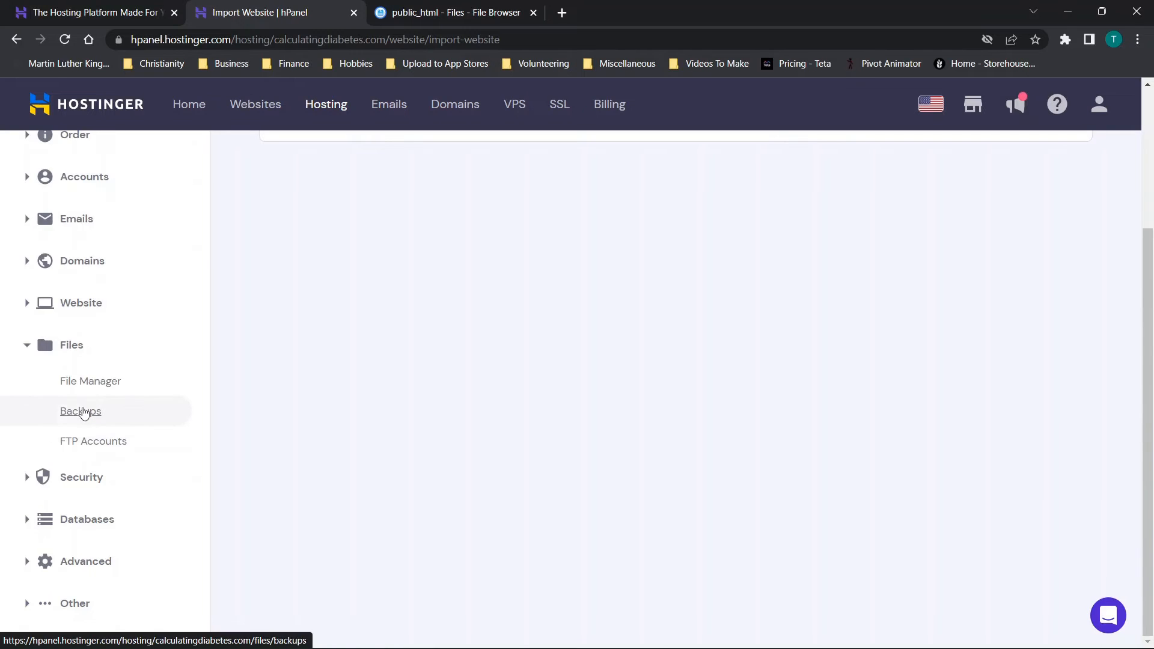
- From the hosting Dashboard, dismiss the email setup popup and launch File manager
{"action": "left_click", "coordinate": [91, 380]}
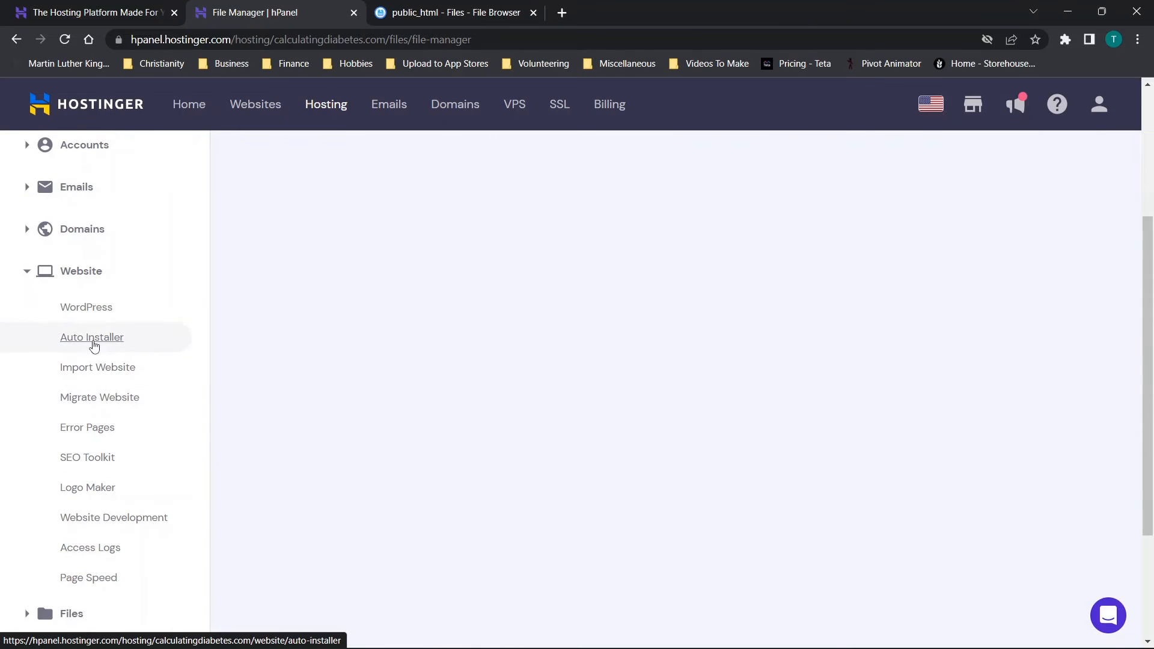
{"action": "mouse_move", "coordinate": [97, 368]}
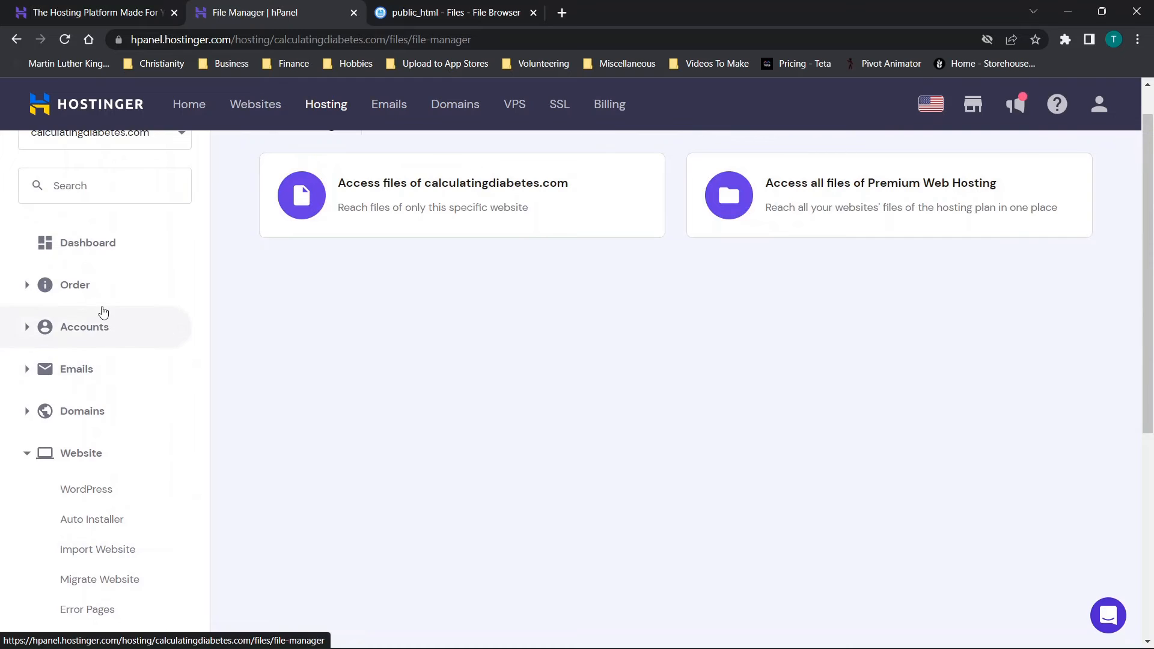
{"action": "scroll", "scroll_direction": "up", "scroll_amount": 3}
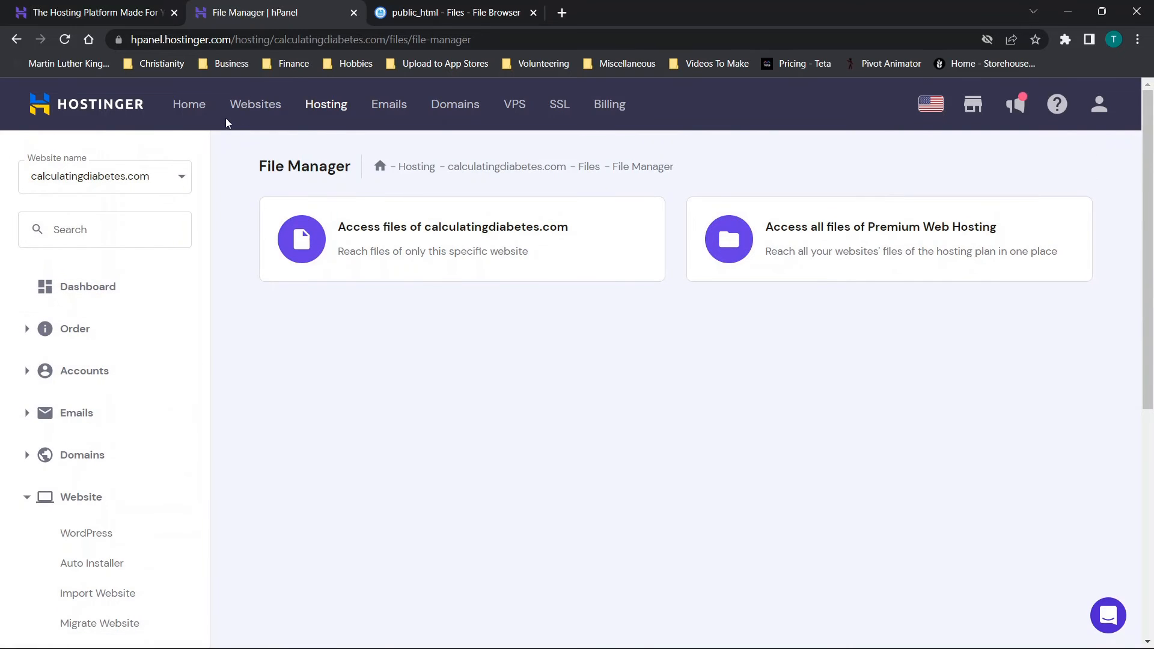
{"action": "left_click", "coordinate": [326, 104]}
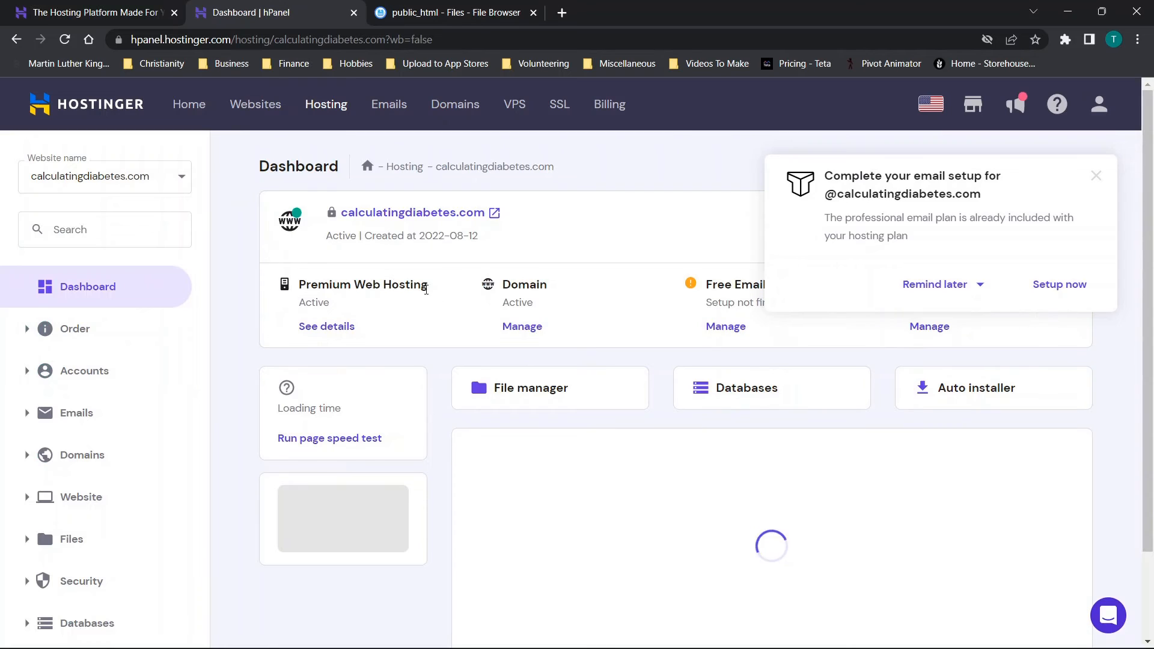
{"action": "left_click", "coordinate": [1095, 175]}
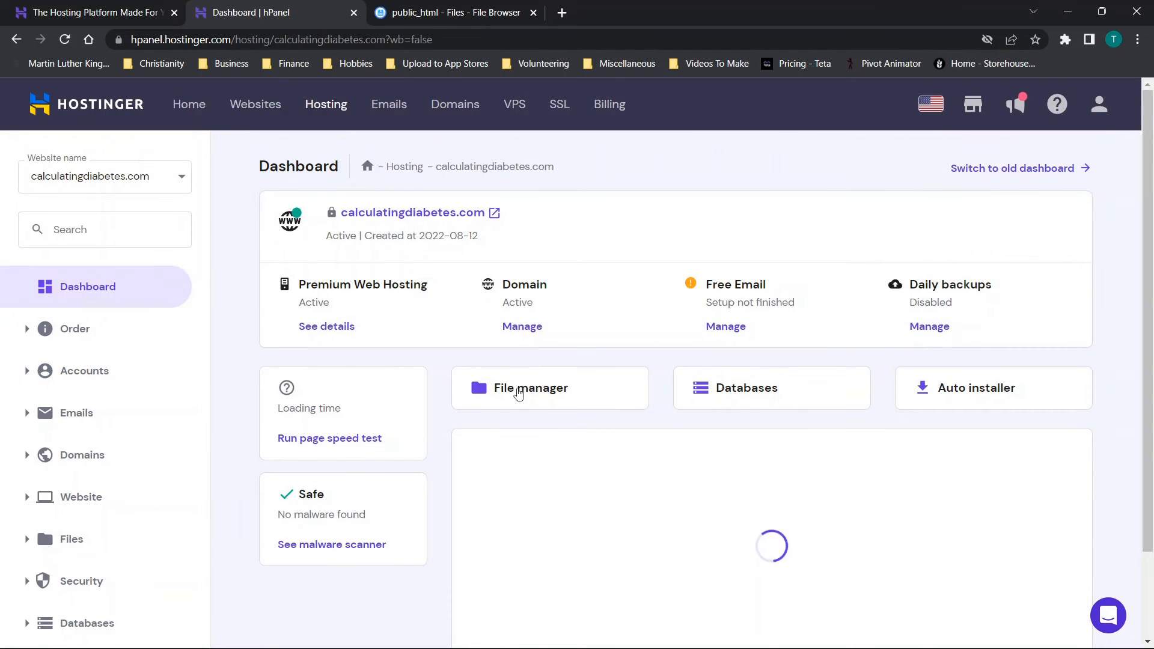
{"action": "left_click", "coordinate": [530, 387]}
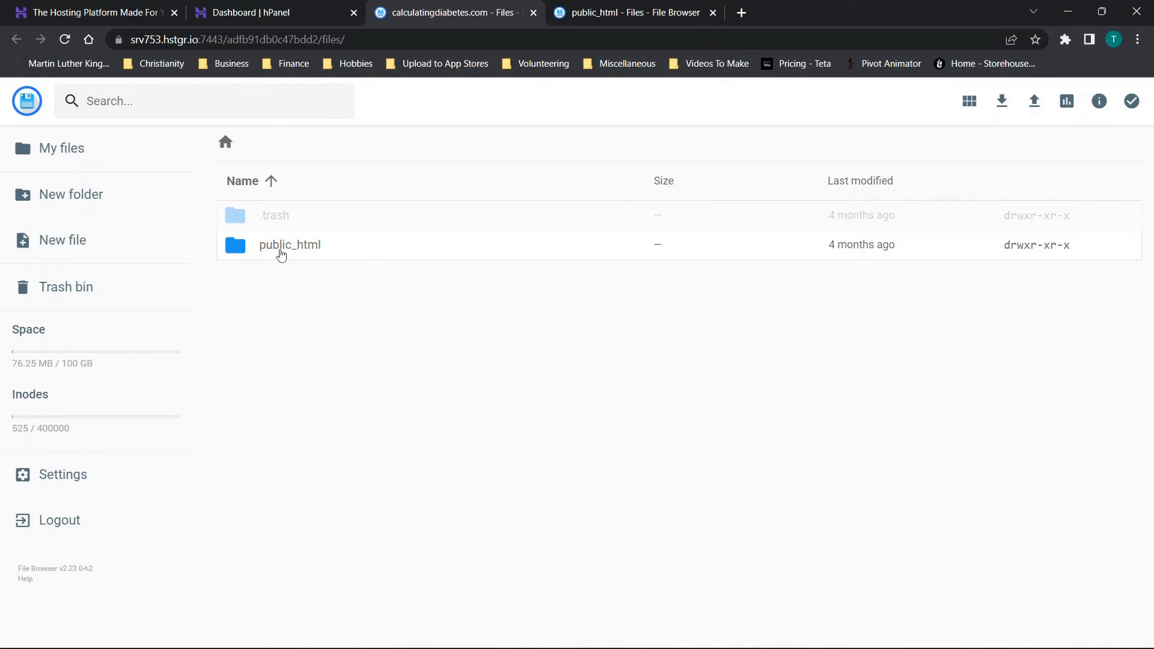
- Open public_html and scroll through its folders, index.html and page files
{"action": "left_click", "coordinate": [289, 245]}
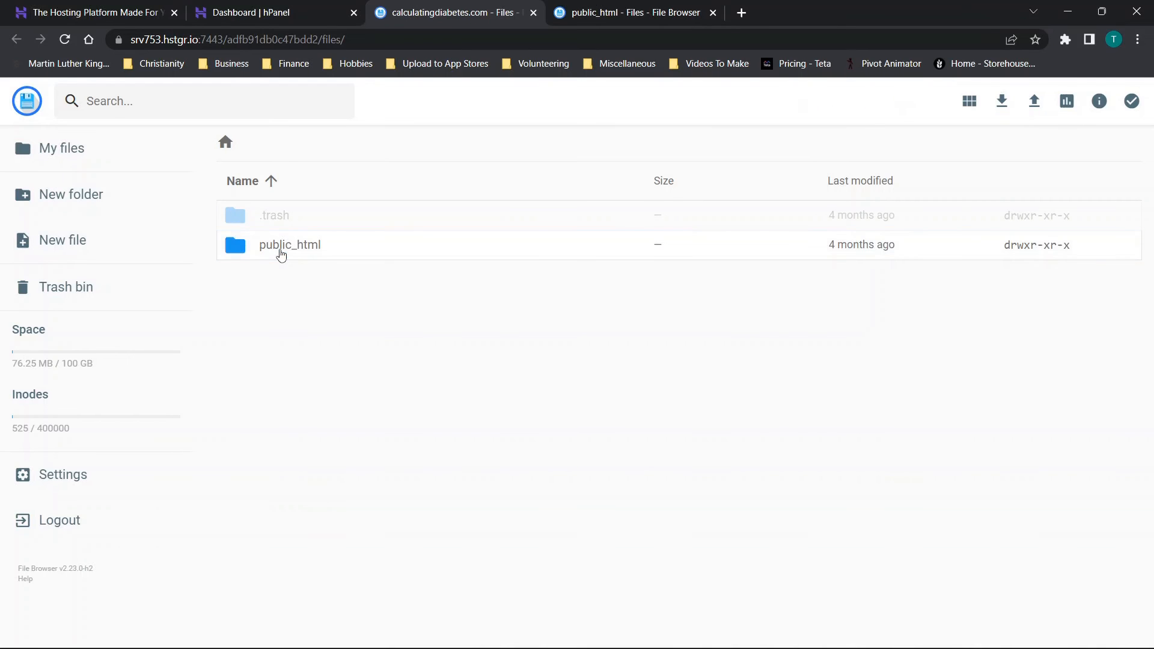
{"action": "double_click", "coordinate": [289, 244]}
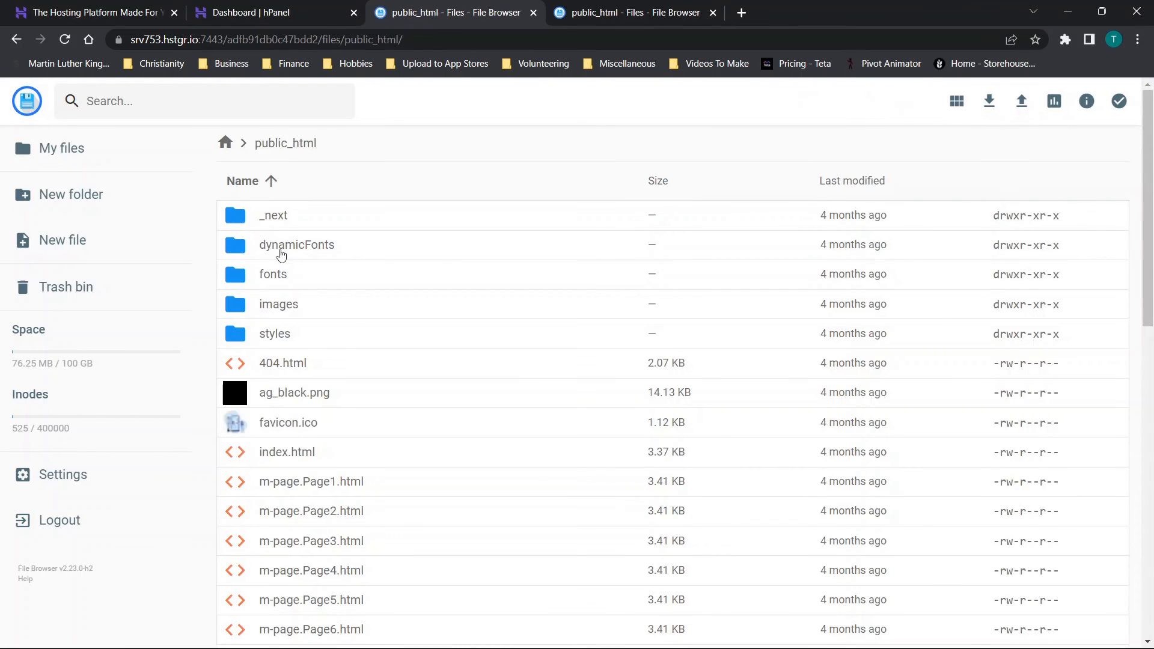
{"action": "scroll", "scroll_direction": "down", "scroll_amount": 3}
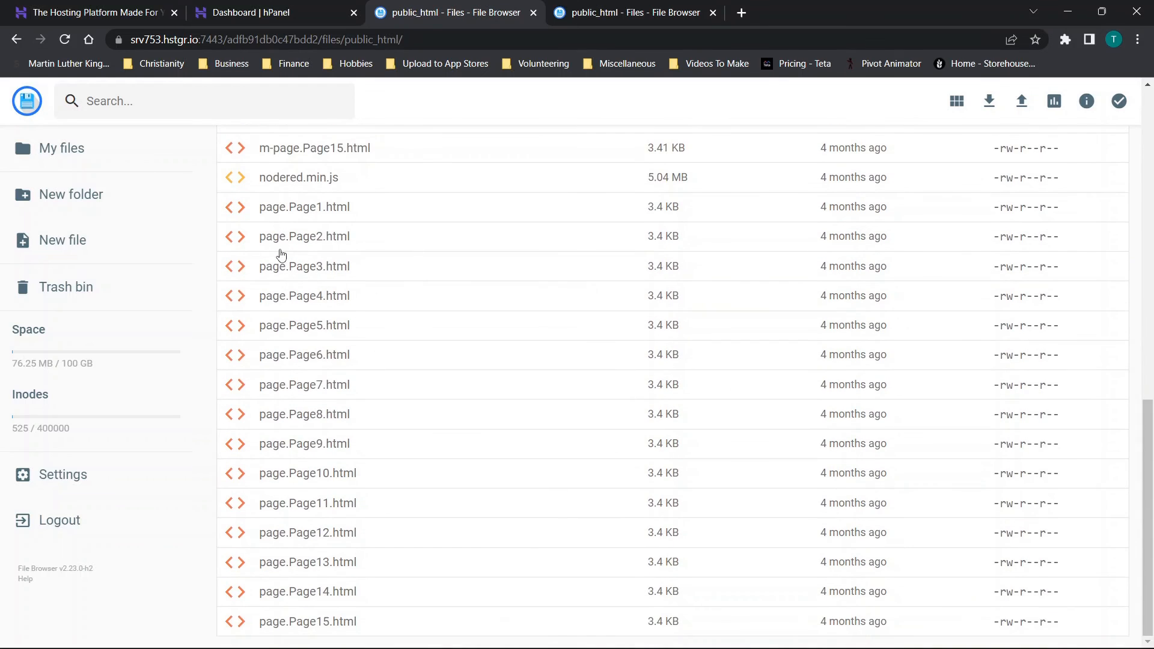
{"action": "scroll", "scroll_direction": "up", "scroll_amount": 3}
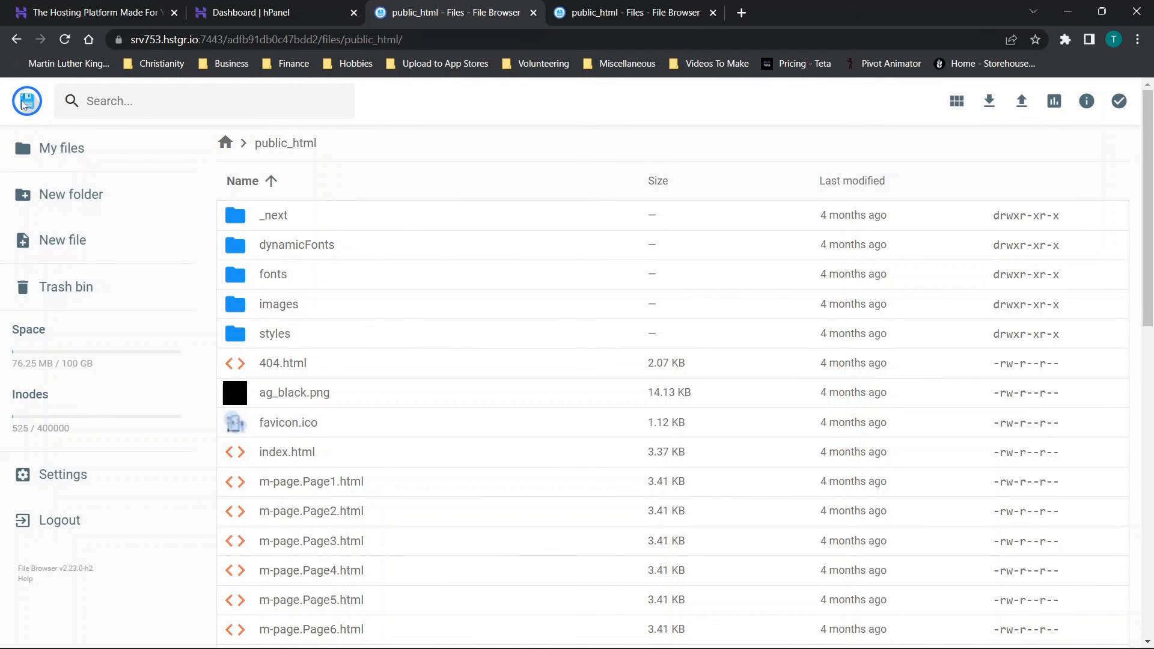
{"action": "mouse_move", "coordinate": [42, 354]}
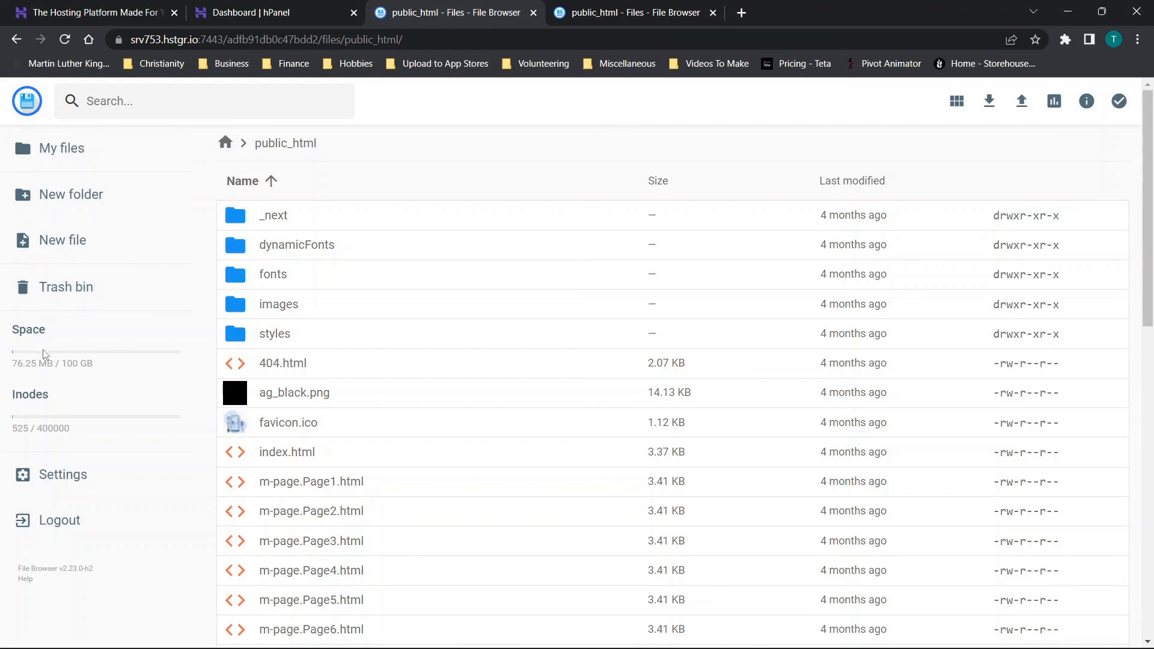
{"action": "mouse_move", "coordinate": [71, 193]}
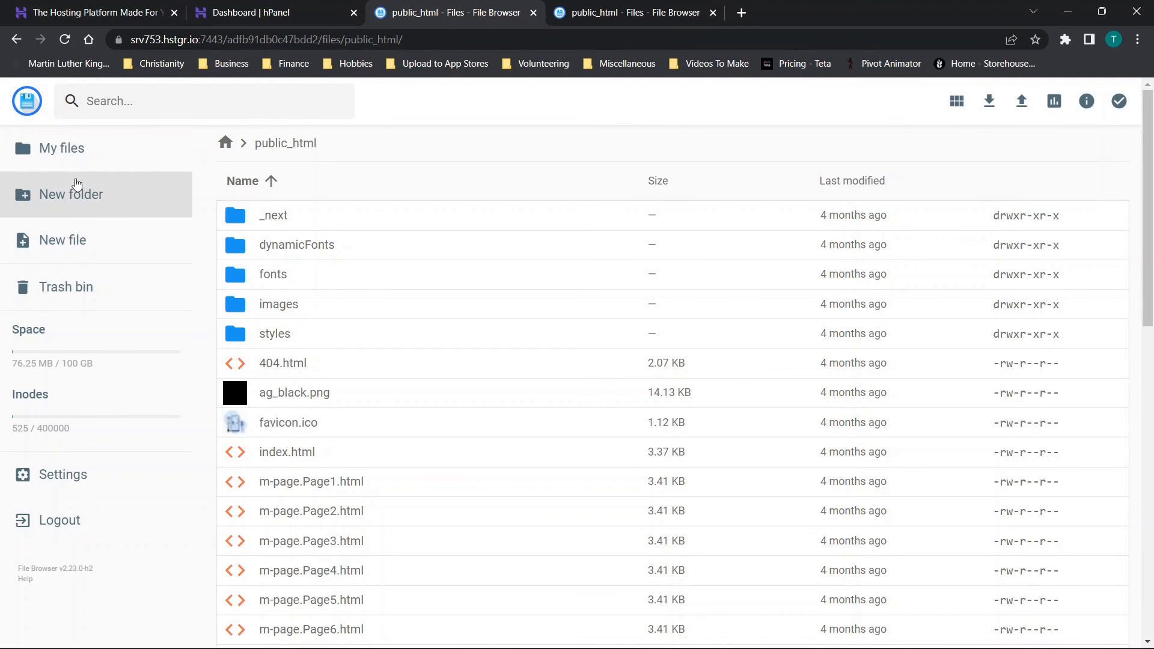
{"action": "mouse_move", "coordinate": [71, 193]}
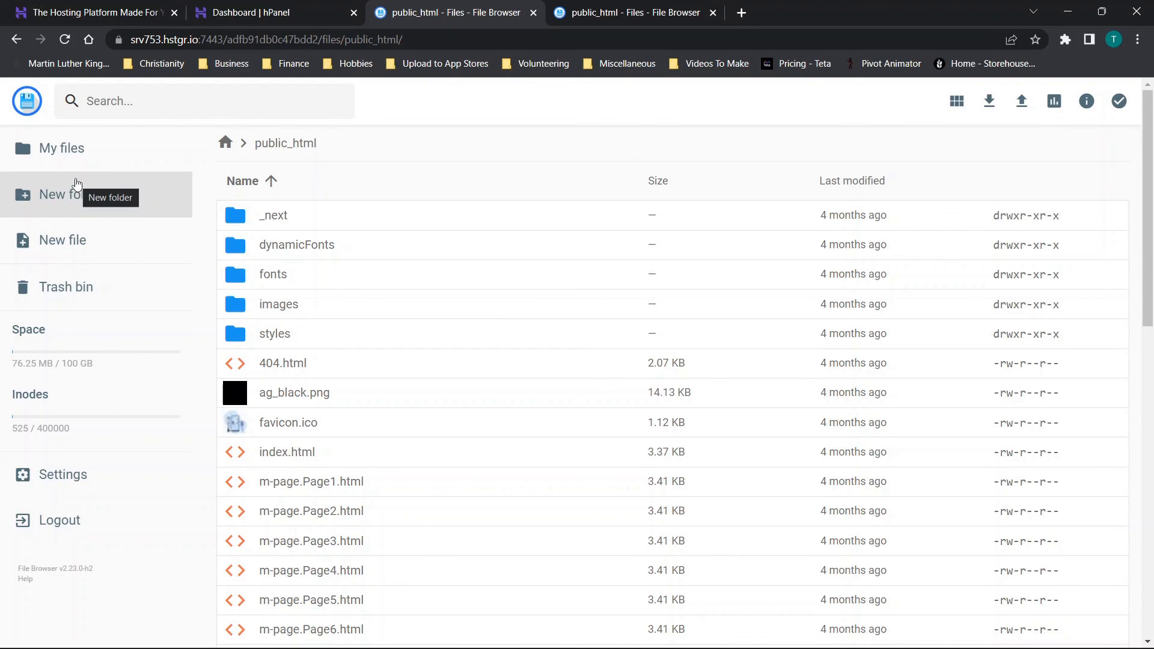
{"action": "mouse_move", "coordinate": [449, 197]}
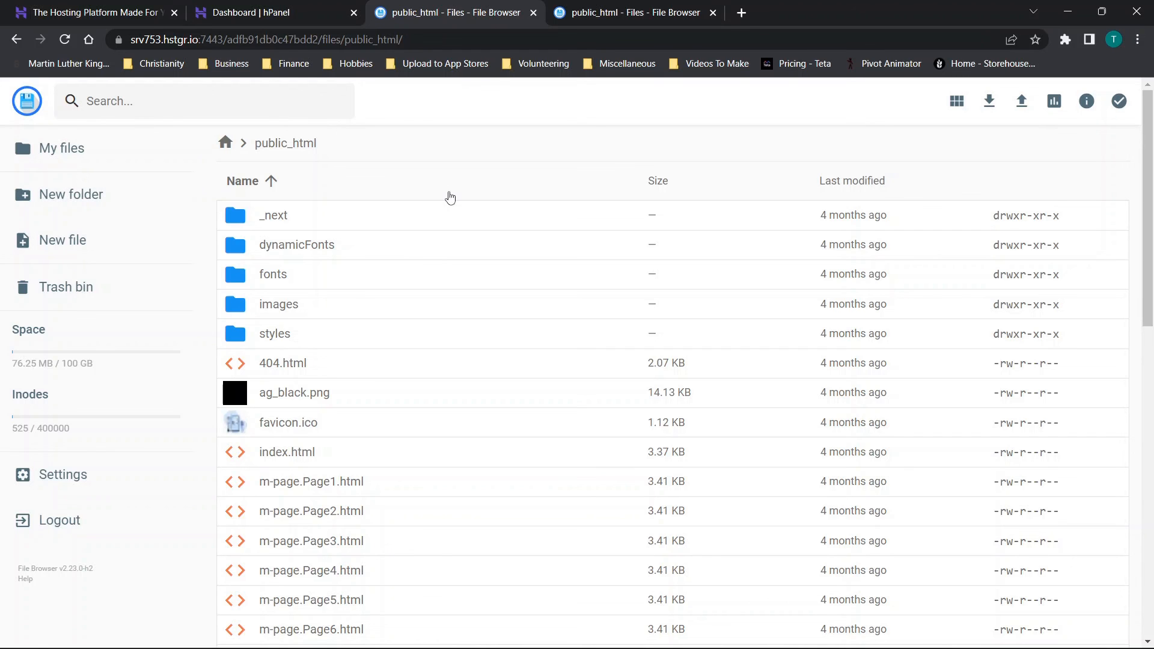
{"action": "mouse_move", "coordinate": [614, 200]}
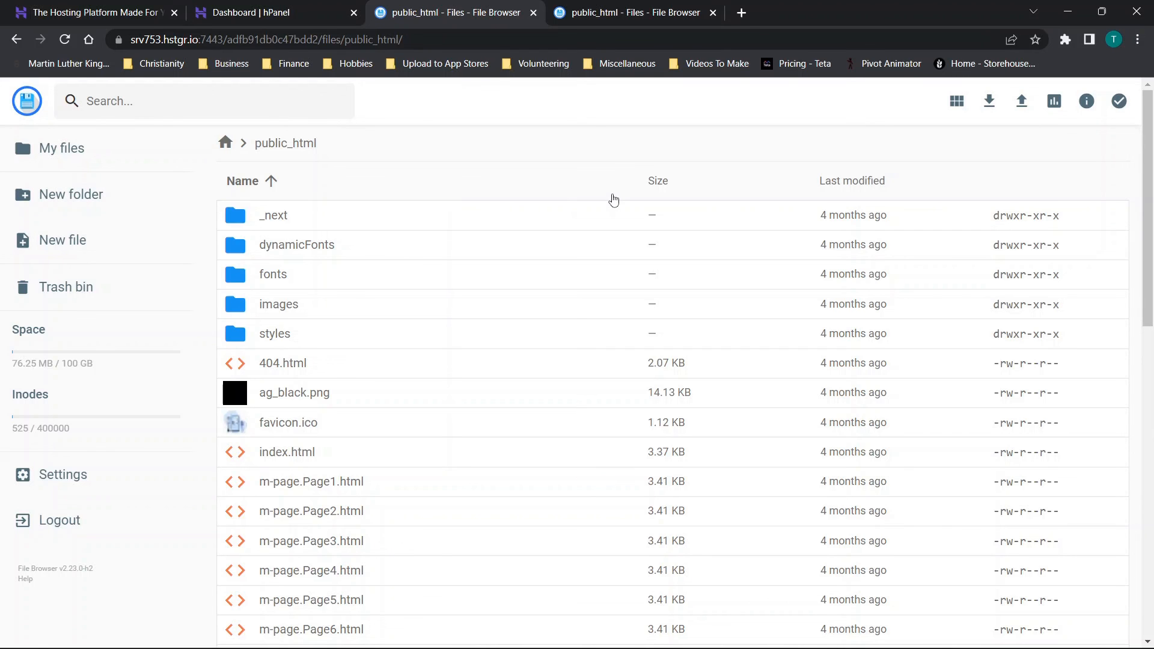
{"action": "mouse_move", "coordinate": [422, 204]}
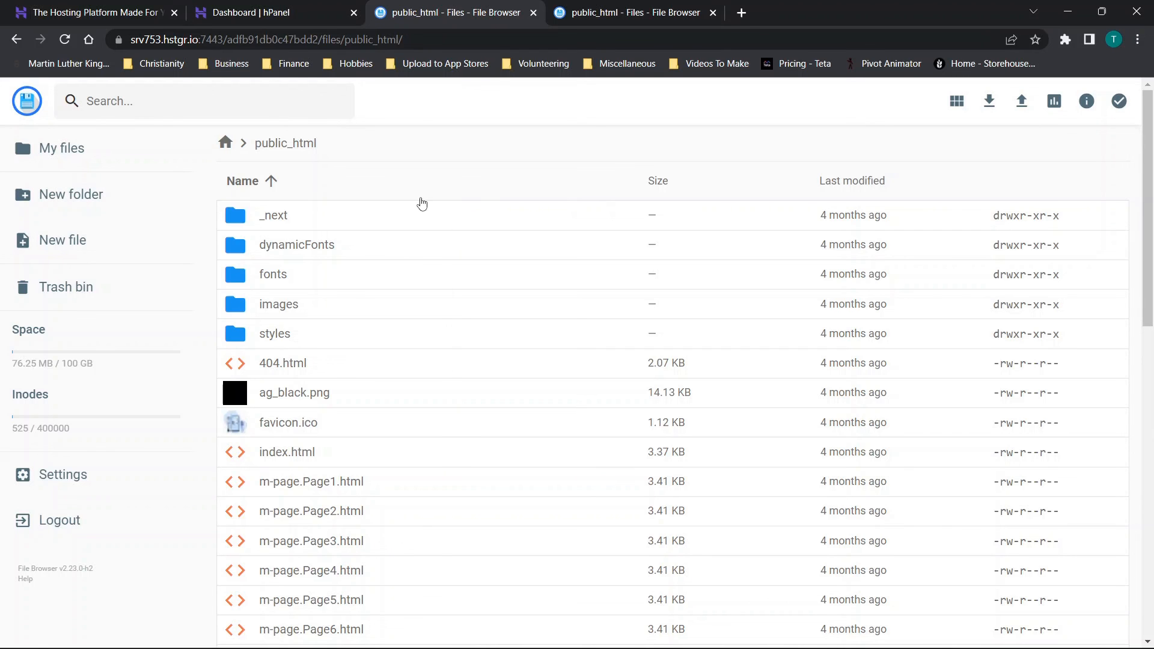